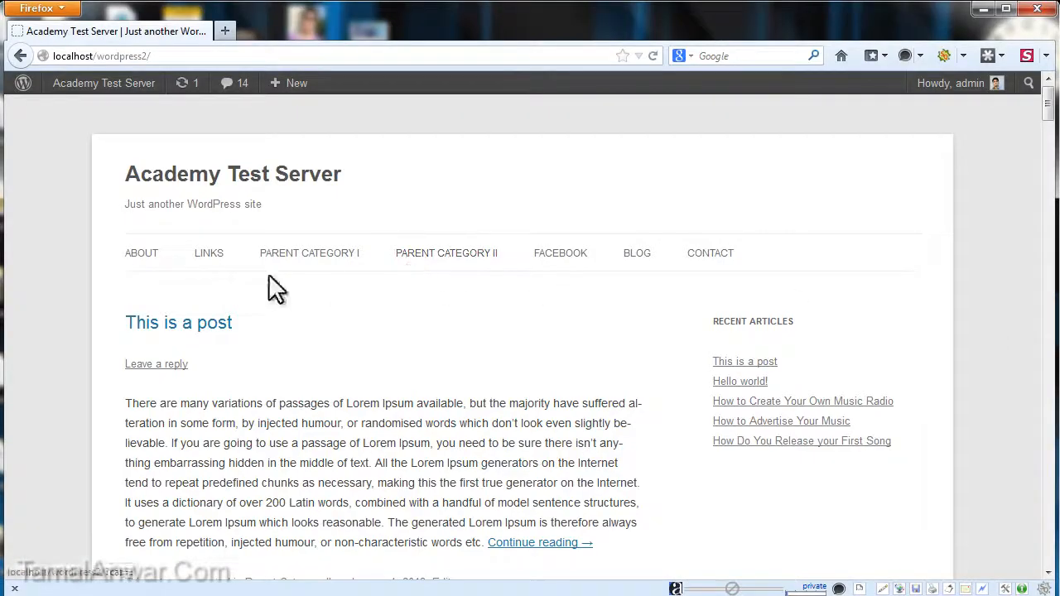
Step: Go to the admin Dashboard and reach Plugins > Add New
scroll(down, 3)
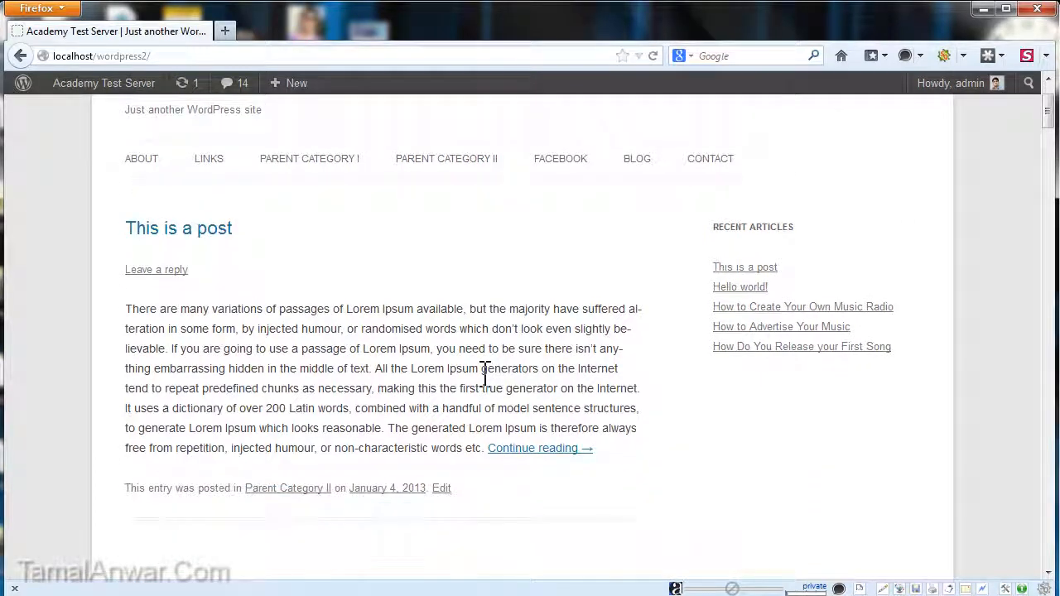
scroll(up, 3)
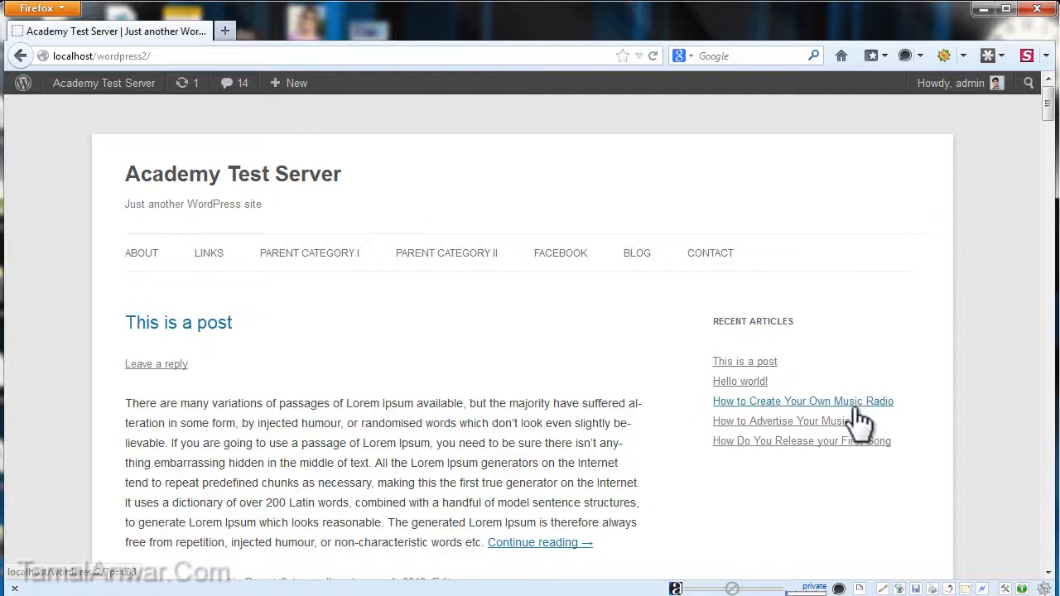
mouse_move(358, 366)
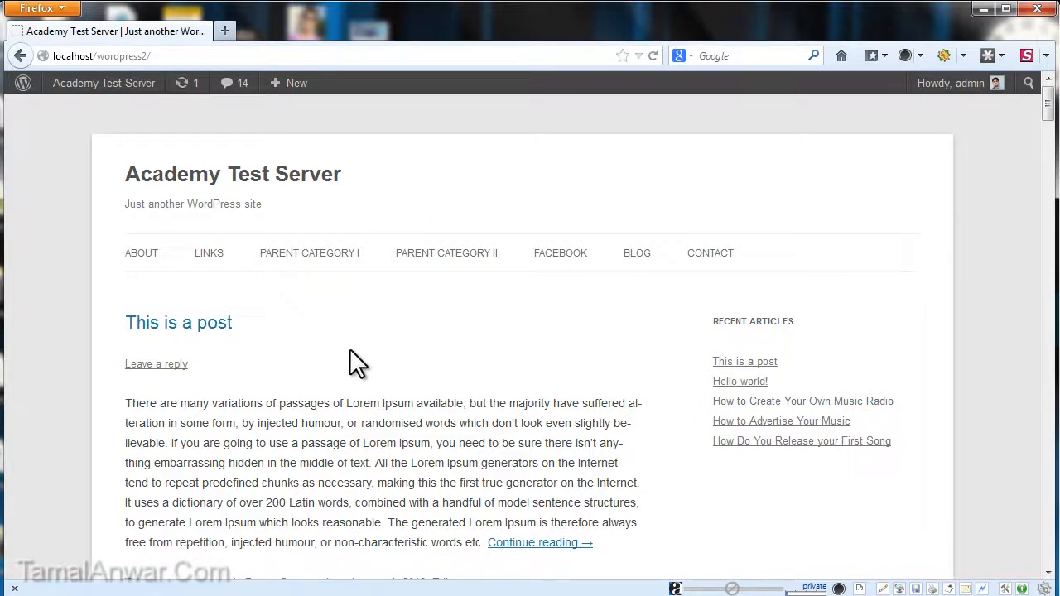
mouse_move(252, 374)
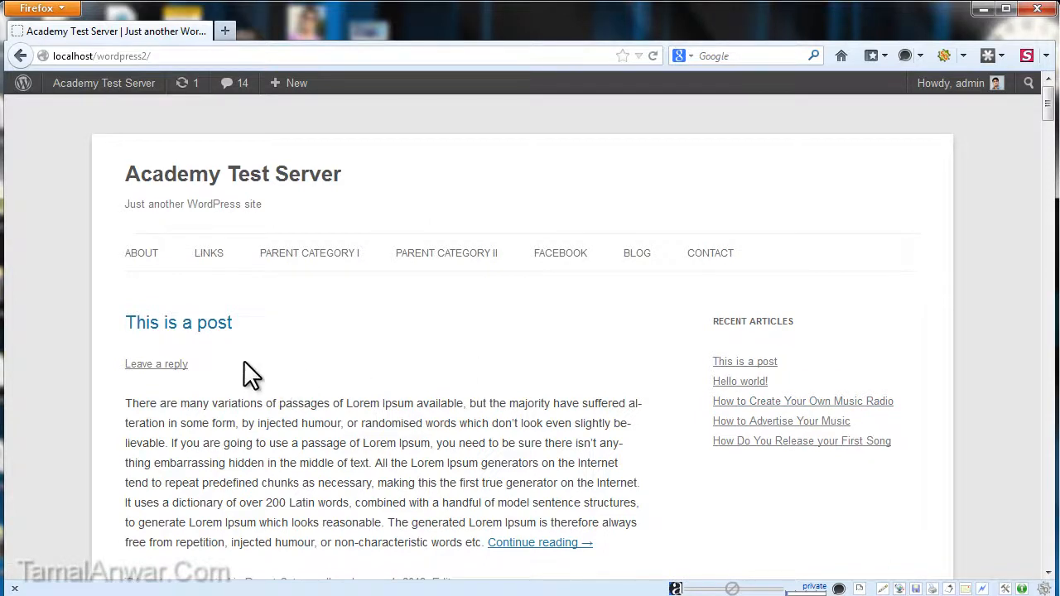
mouse_move(278, 470)
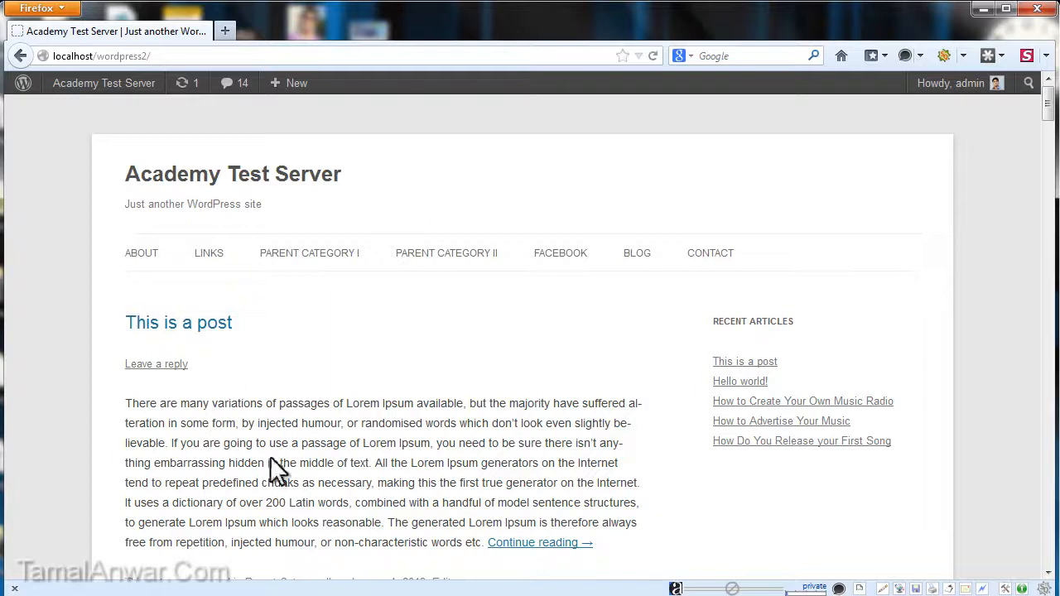
mouse_move(478, 439)
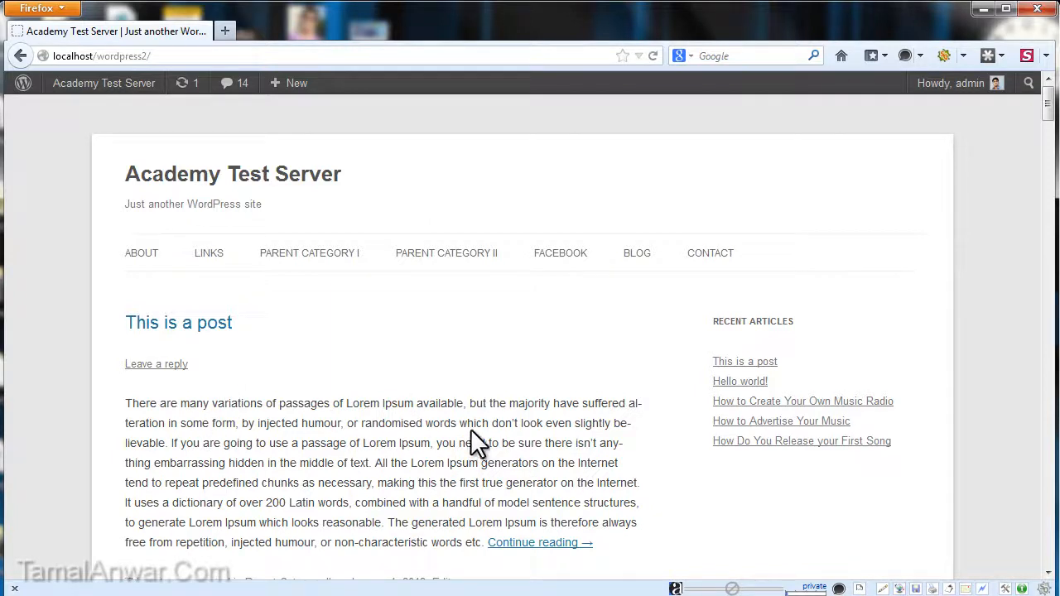
mouse_move(108, 195)
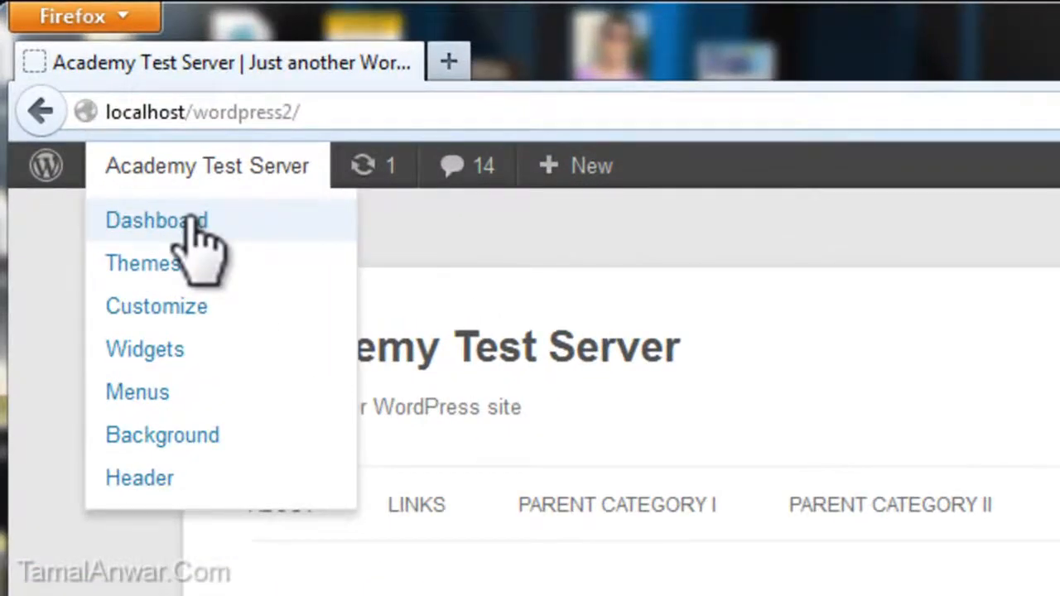
click(156, 220)
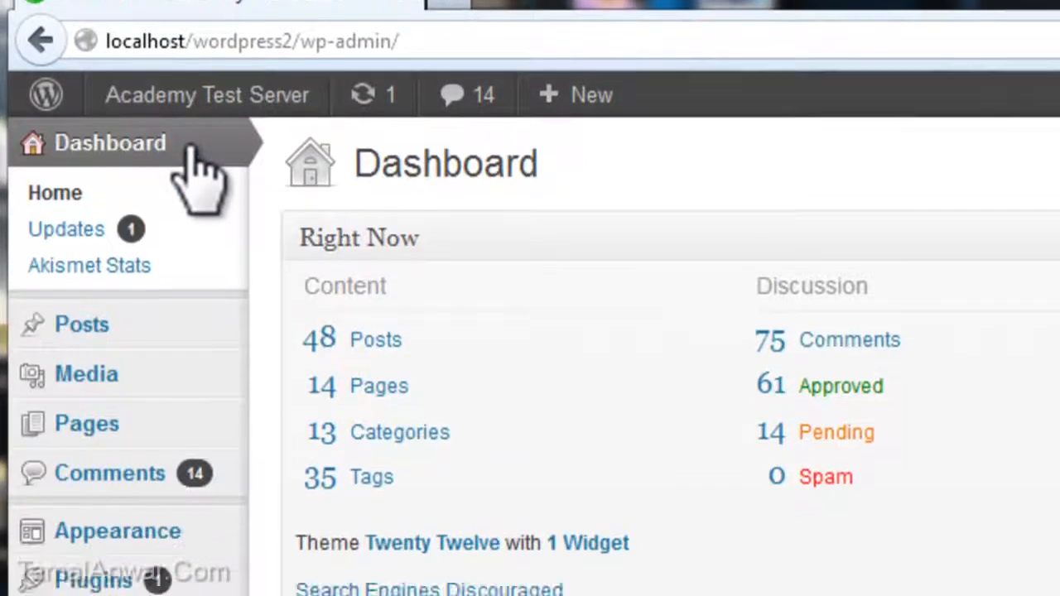
scroll(down, 3)
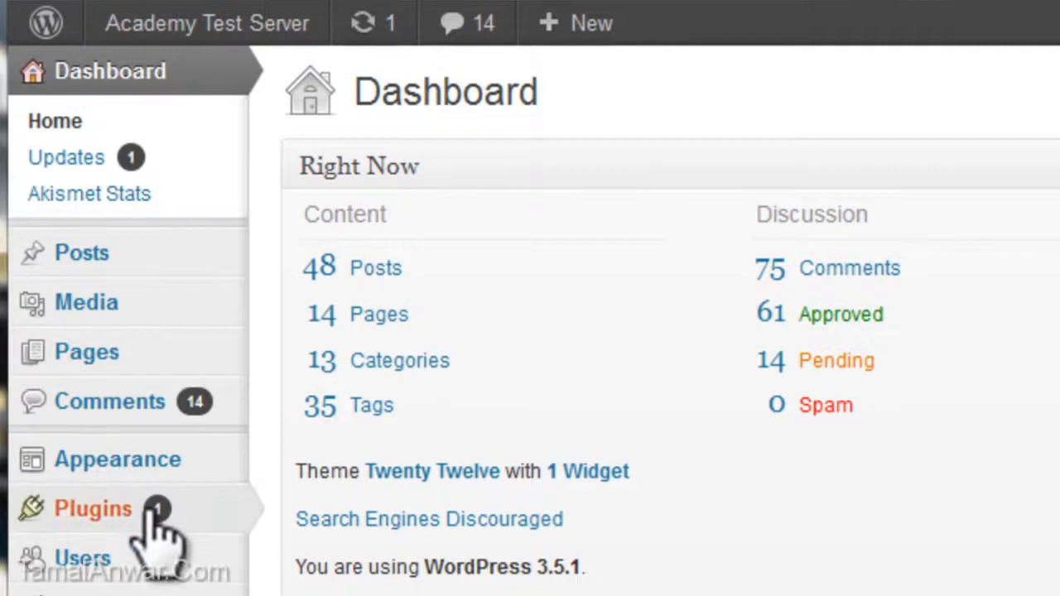
scroll(down, 3)
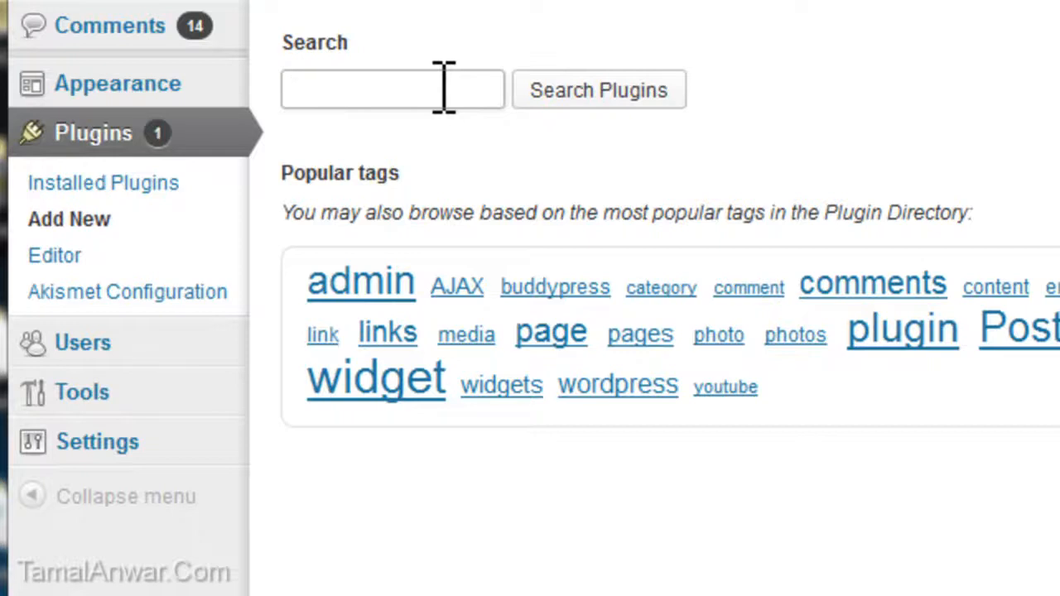
Step: Search the plugin directory for 'inline iframe' and start installing Inline frame - Iframe
text(inline)
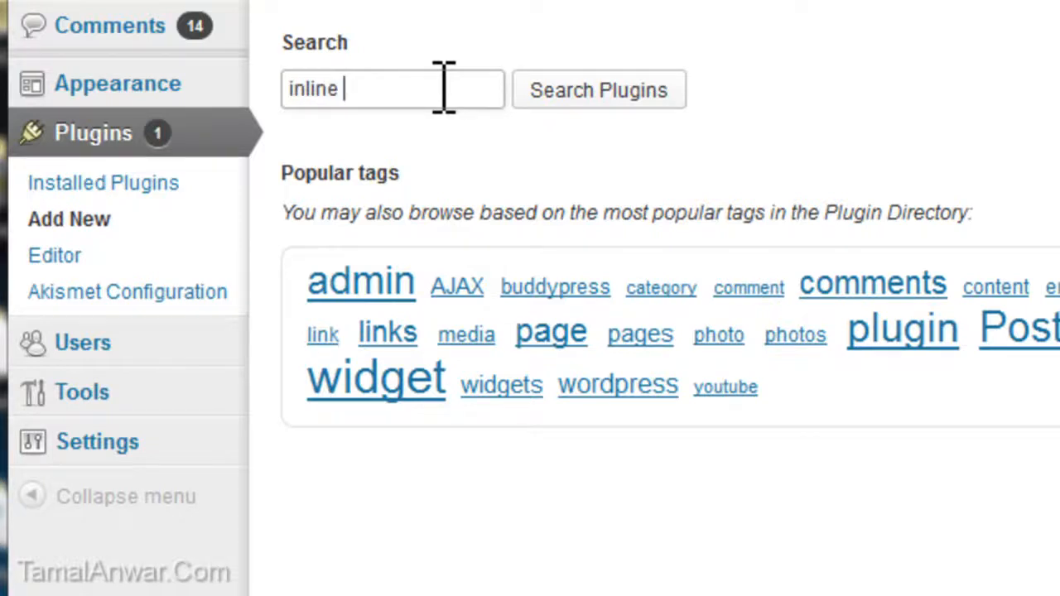
click(597, 89)
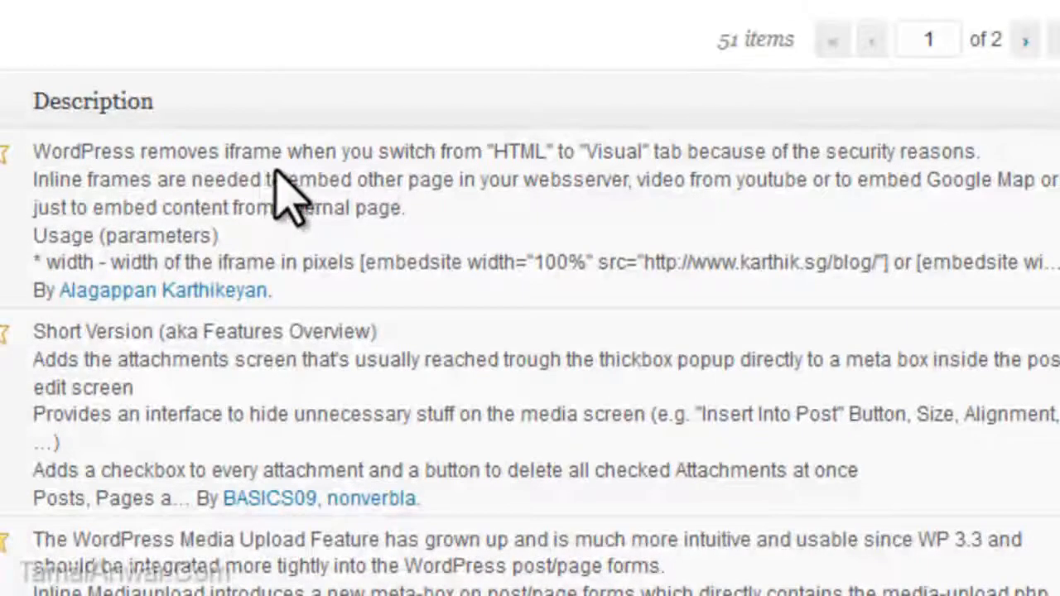
mouse_move(593, 186)
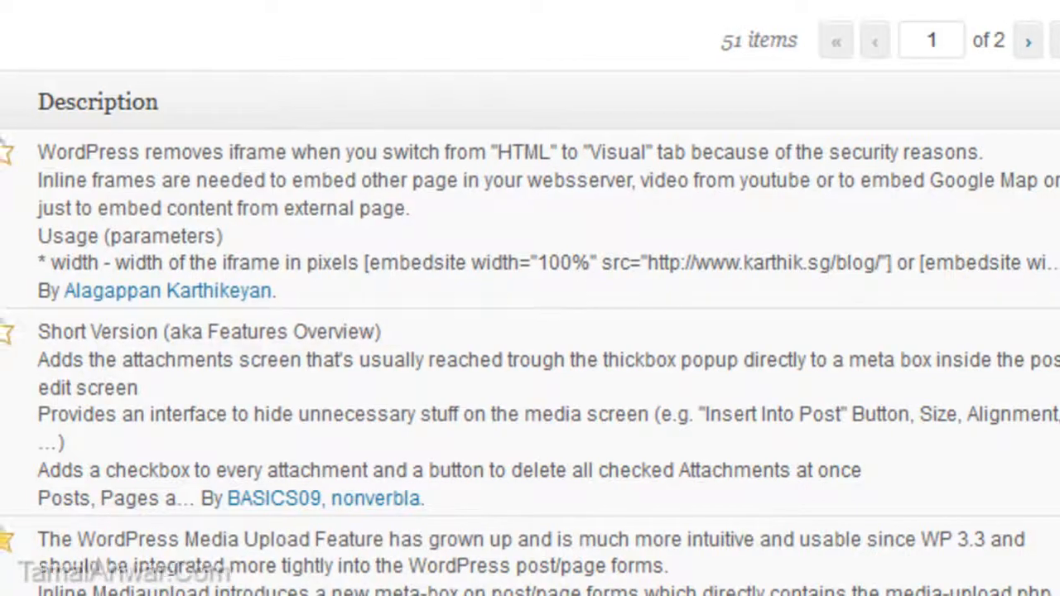
click(129, 250)
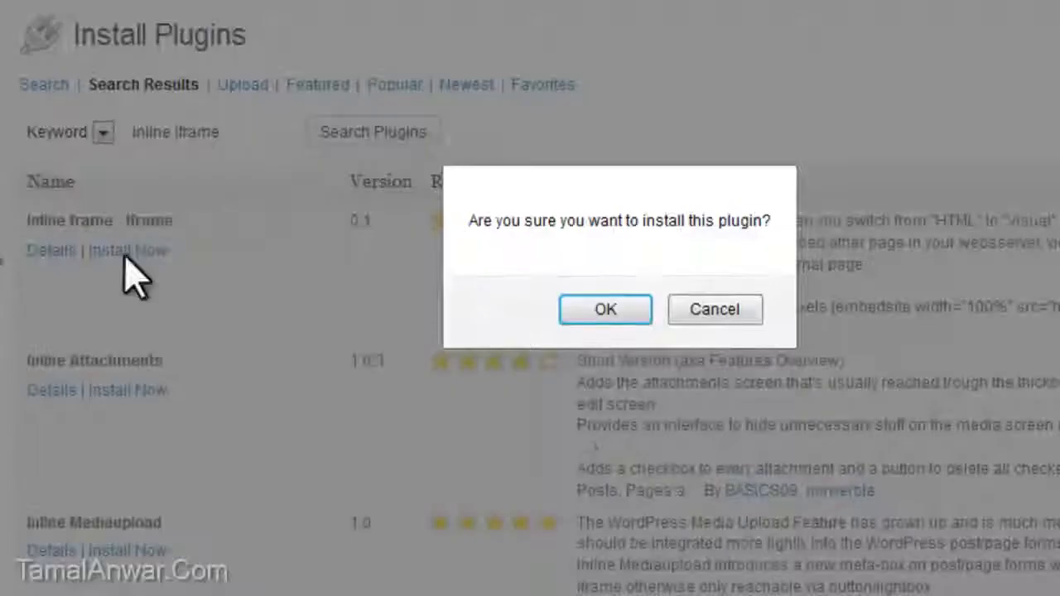
Step: Confirm the install and activate the Inline frame - Iframe plugin
click(605, 310)
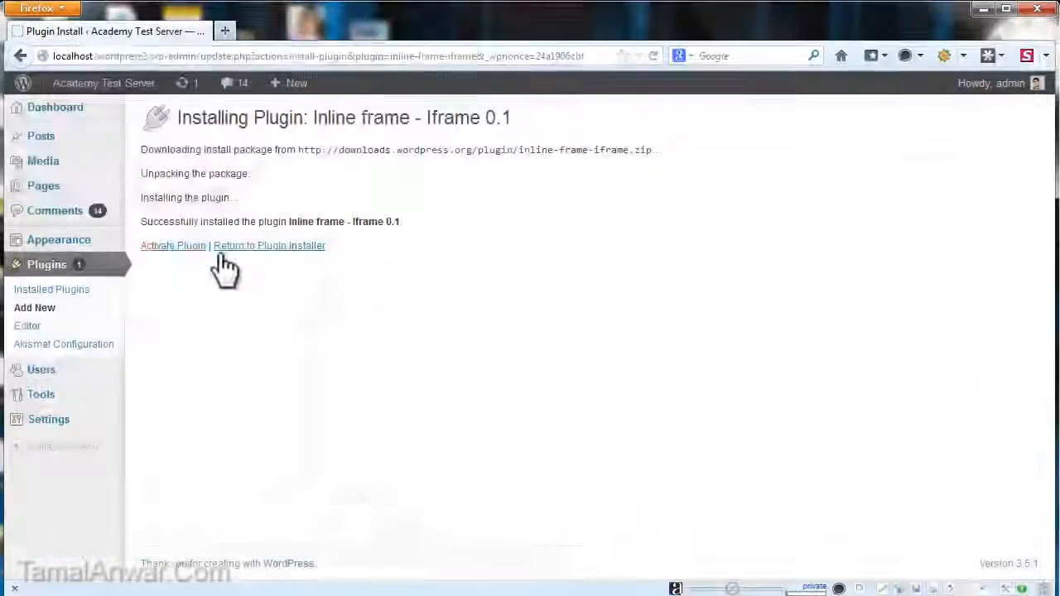
click(172, 246)
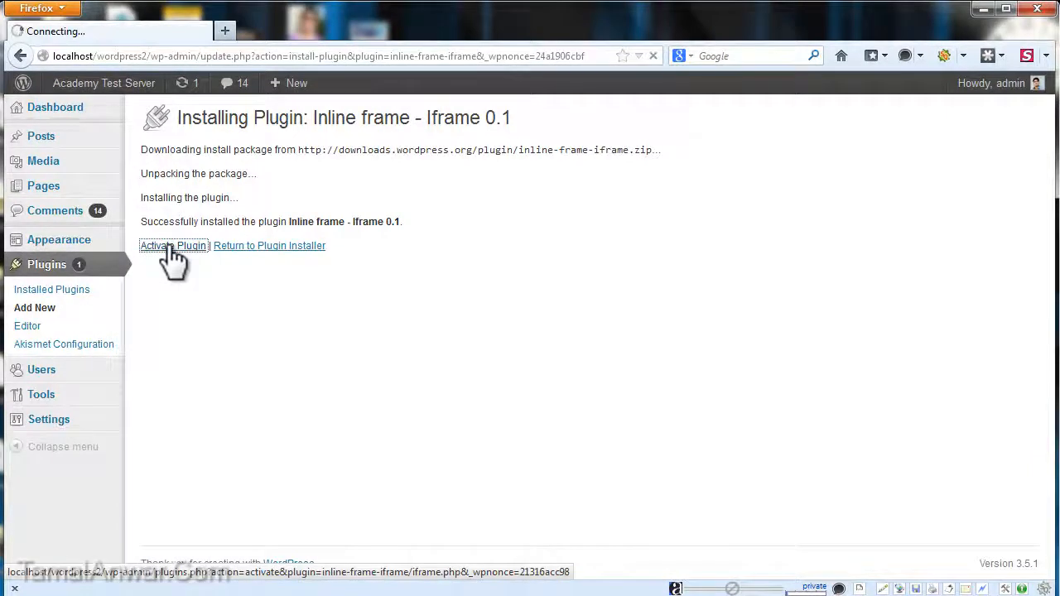
click(174, 246)
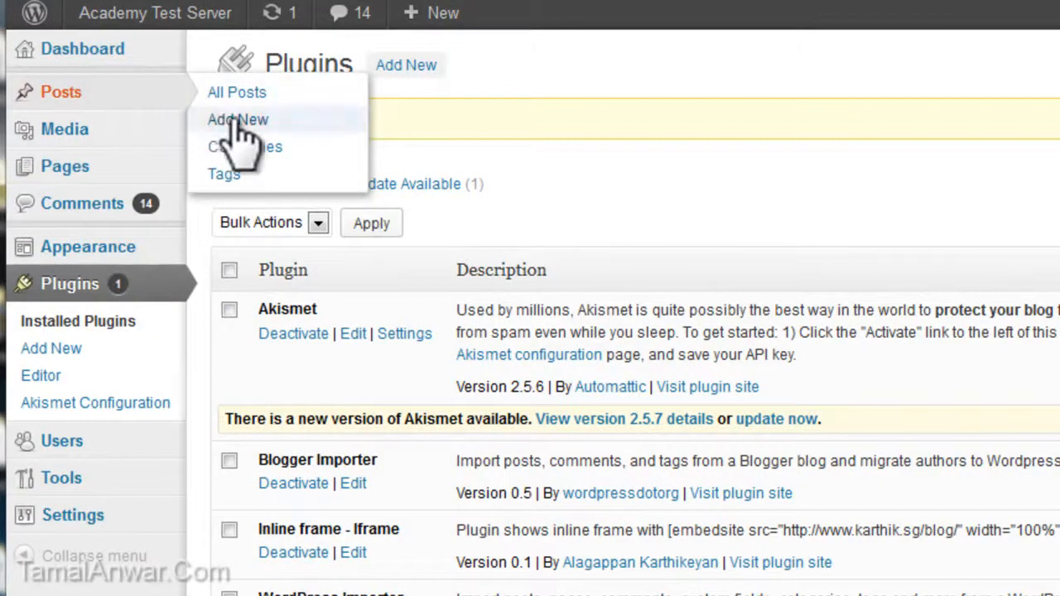
Step: Create a new post titled 'Test Post', then start a new browser tab for YouTube
click(238, 119)
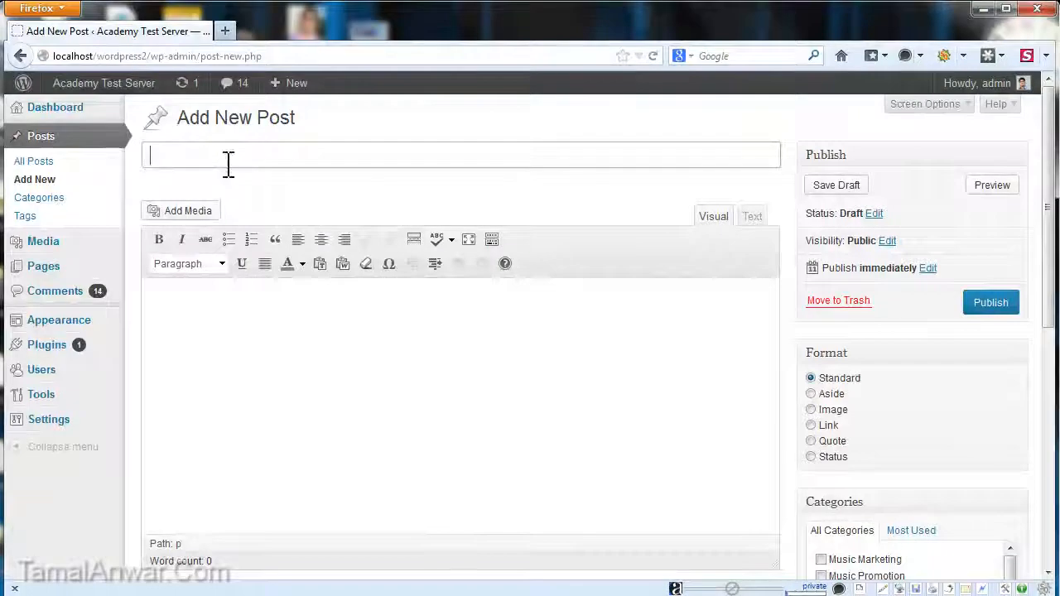
text(Test P)
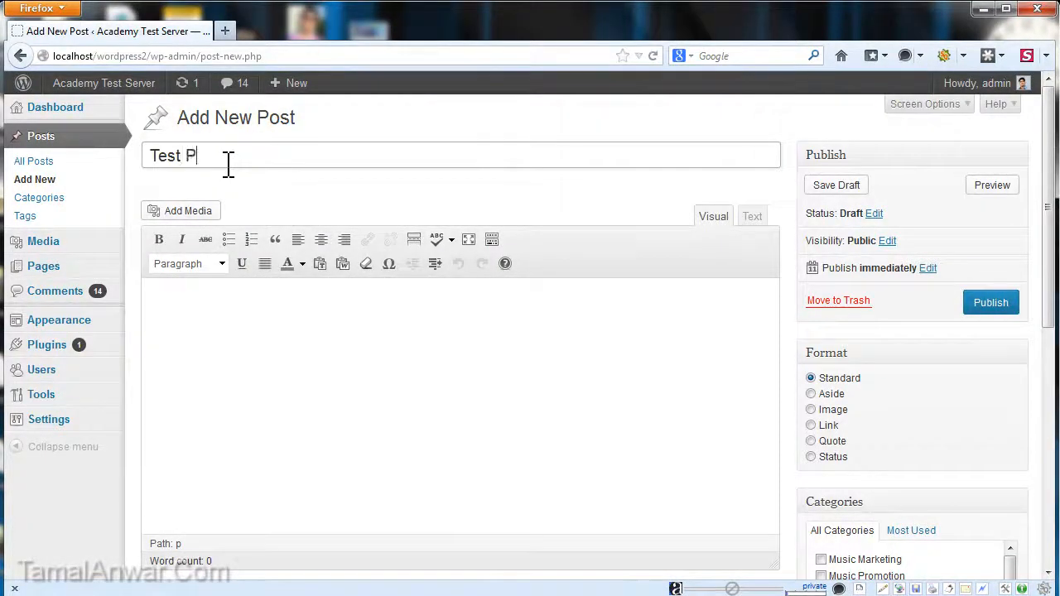
text(ost)
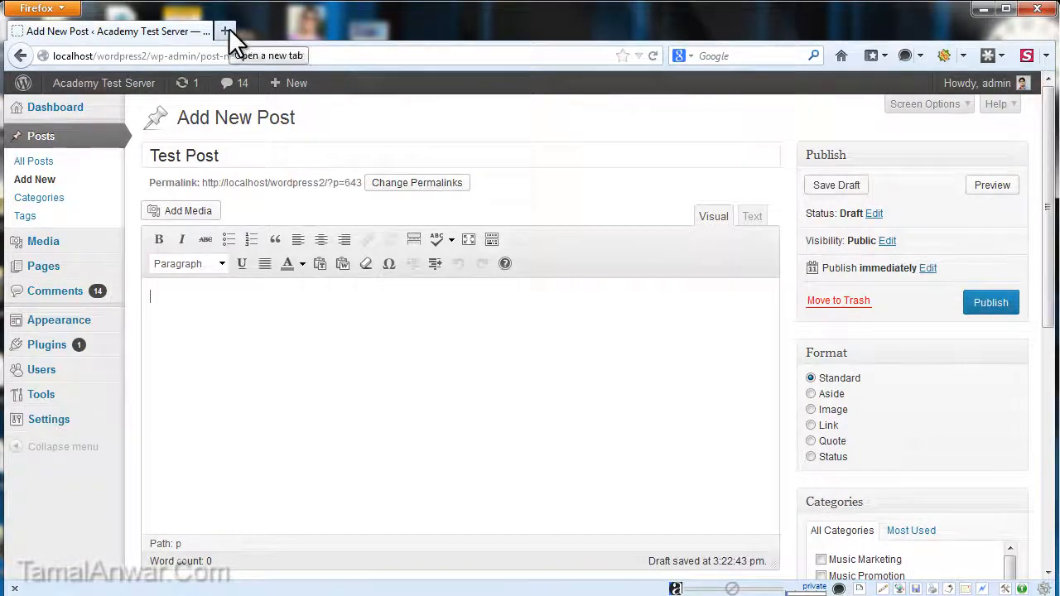
click(225, 30)
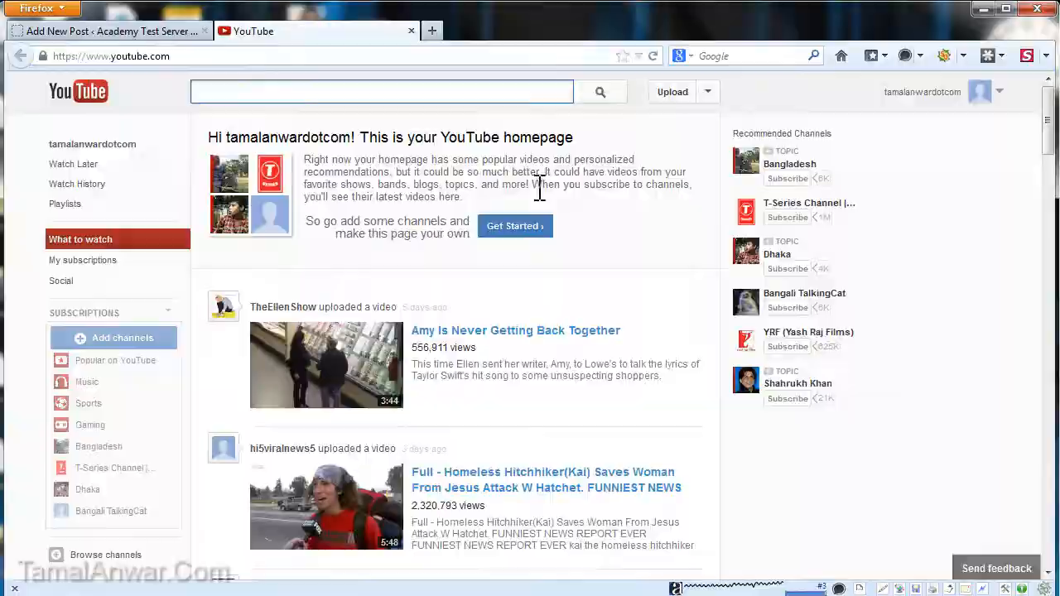
Step: Open the 'Amy Is Never Getting Back Together' video from the YouTube homepage feed
scroll(down, 3)
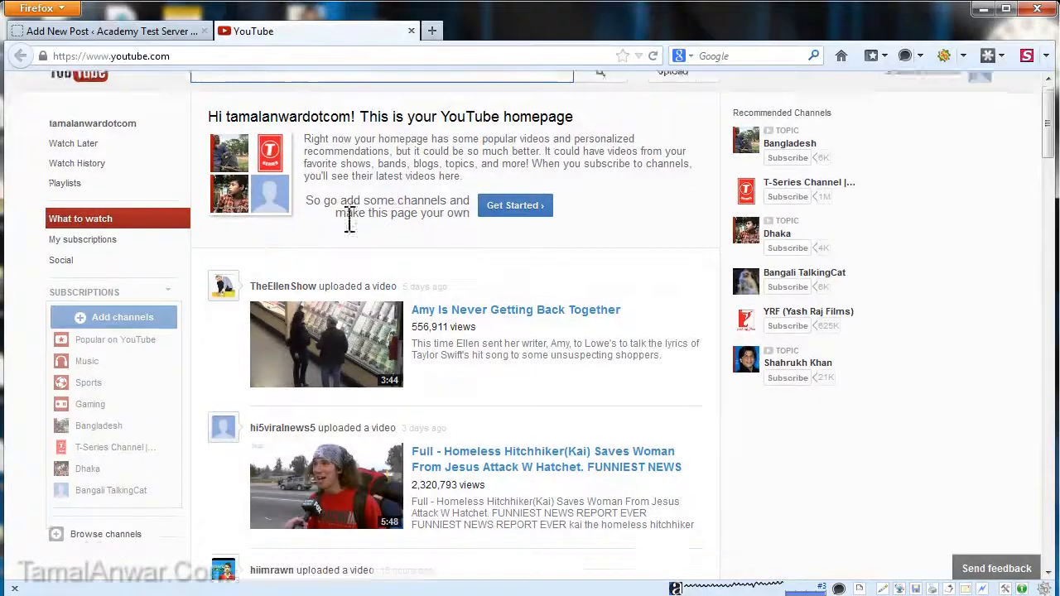
scroll(down, 3)
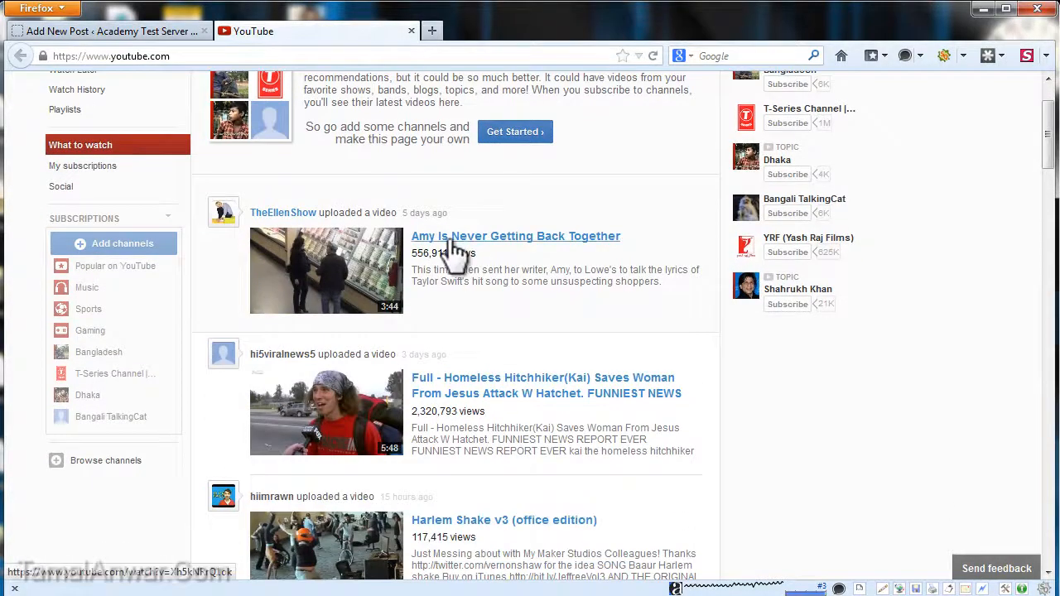
click(515, 236)
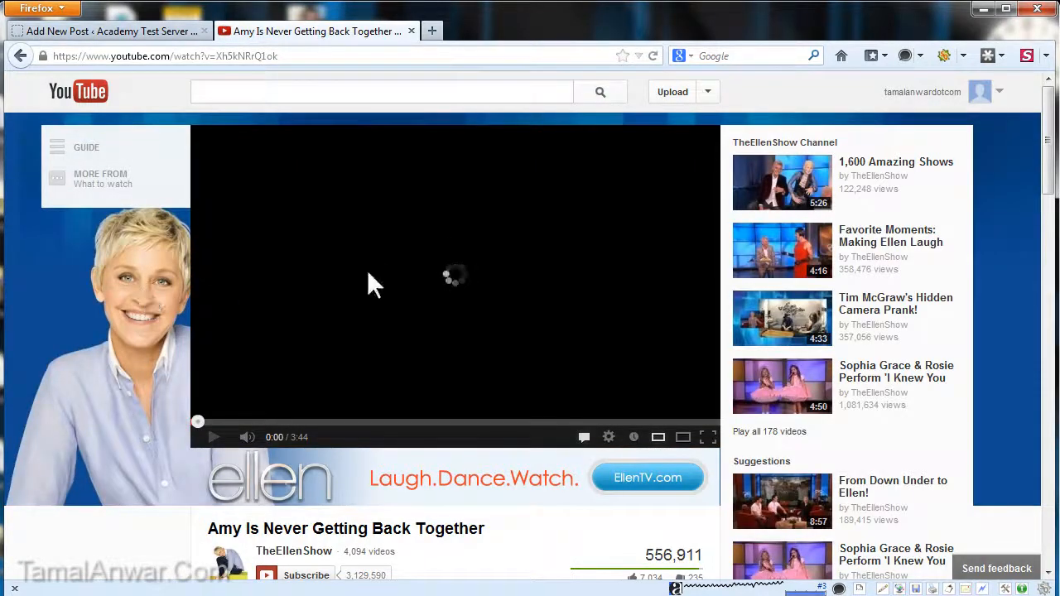
Step: Show the Share panel under the video with its short link and embed options
scroll(down, 3)
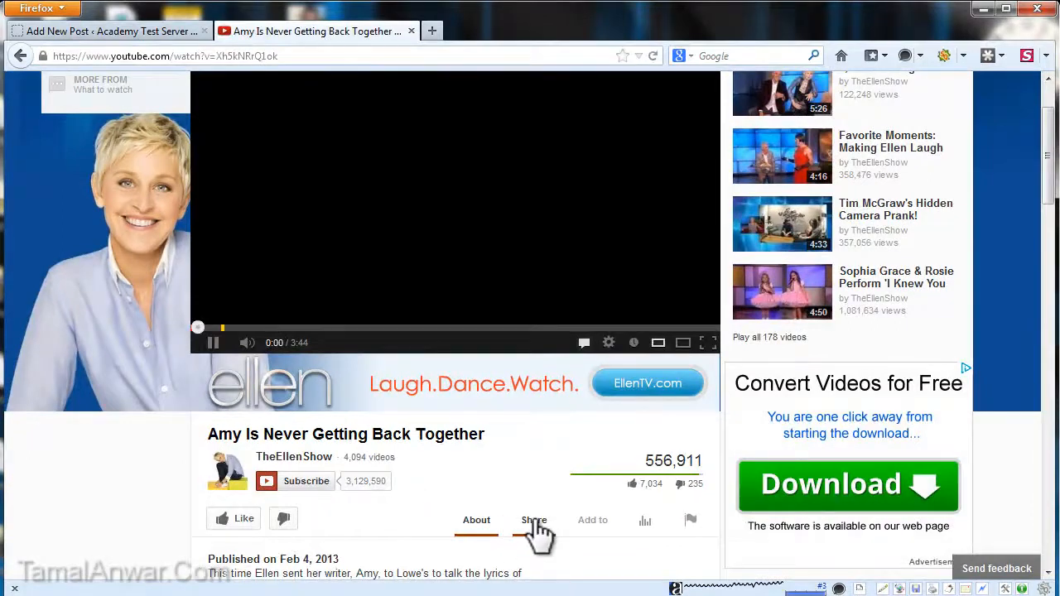
click(534, 520)
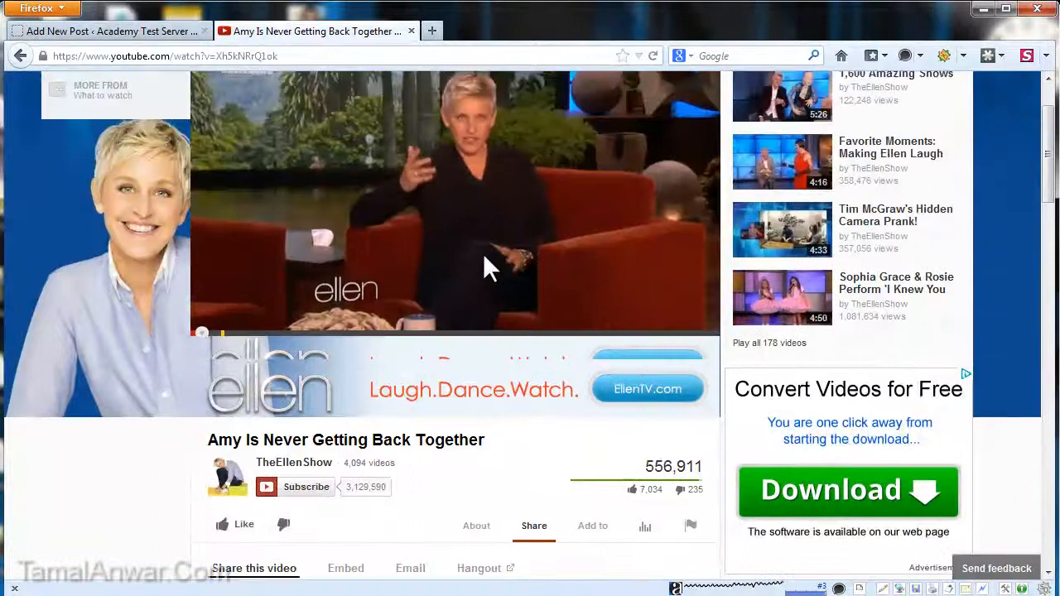
scroll(up, 3)
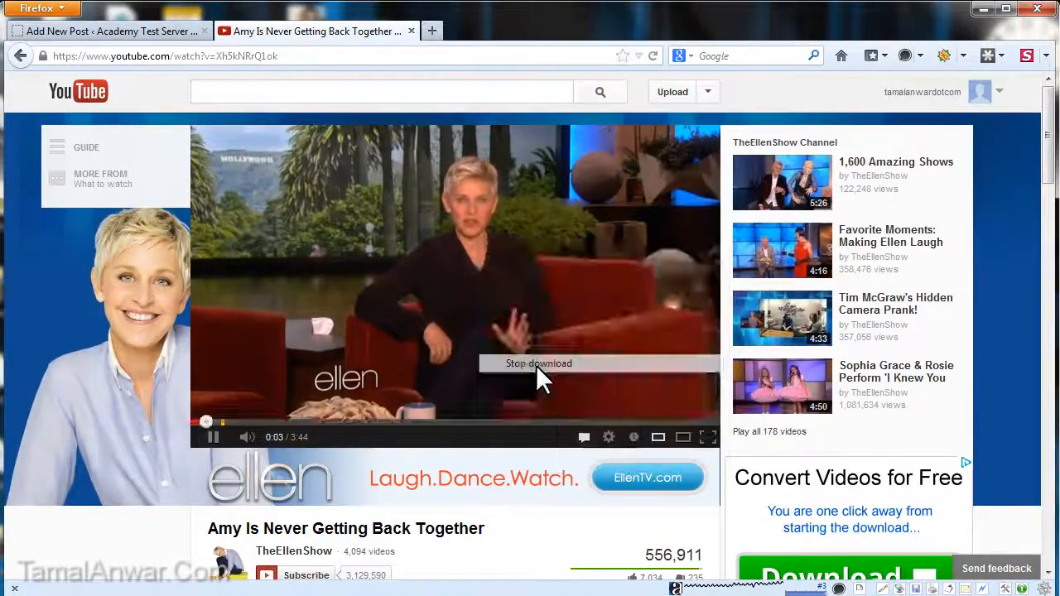
scroll(down, 3)
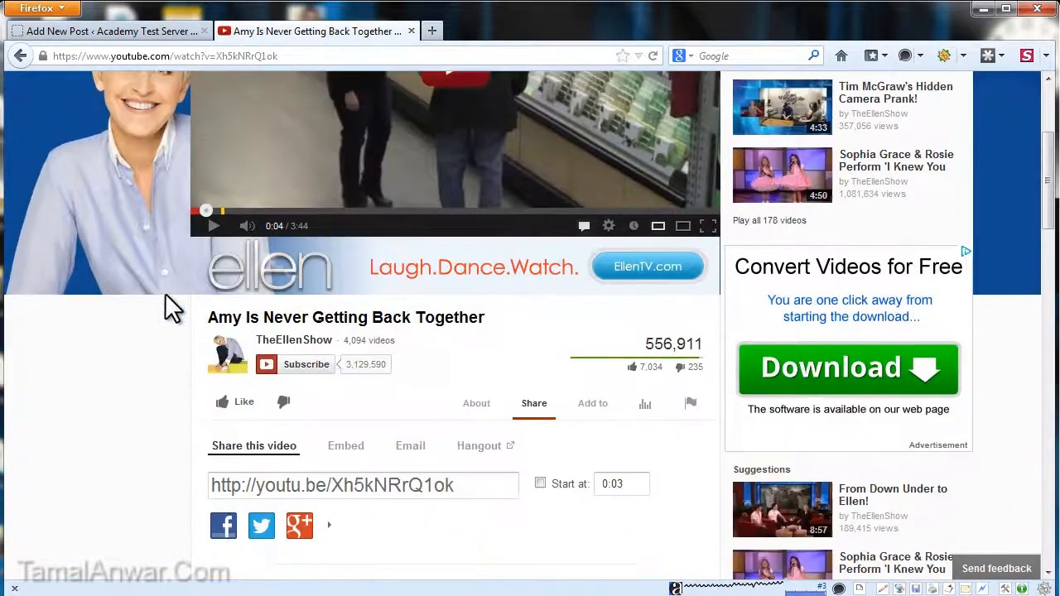
scroll(down, 3)
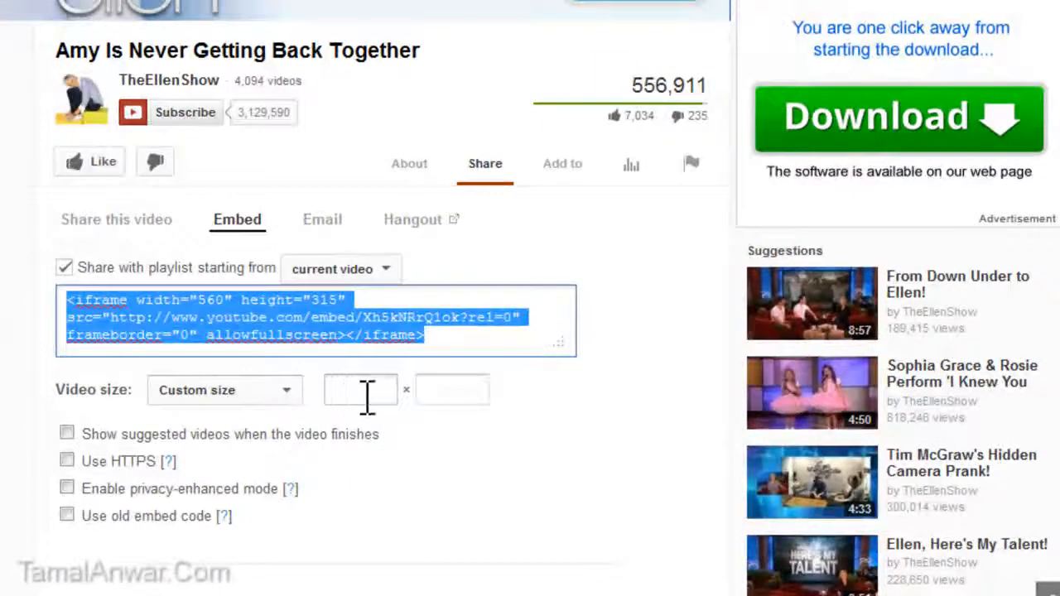
Step: Set a custom embed width of 500 (height 281), copy the iframe code, and return to WordPress
click(361, 391)
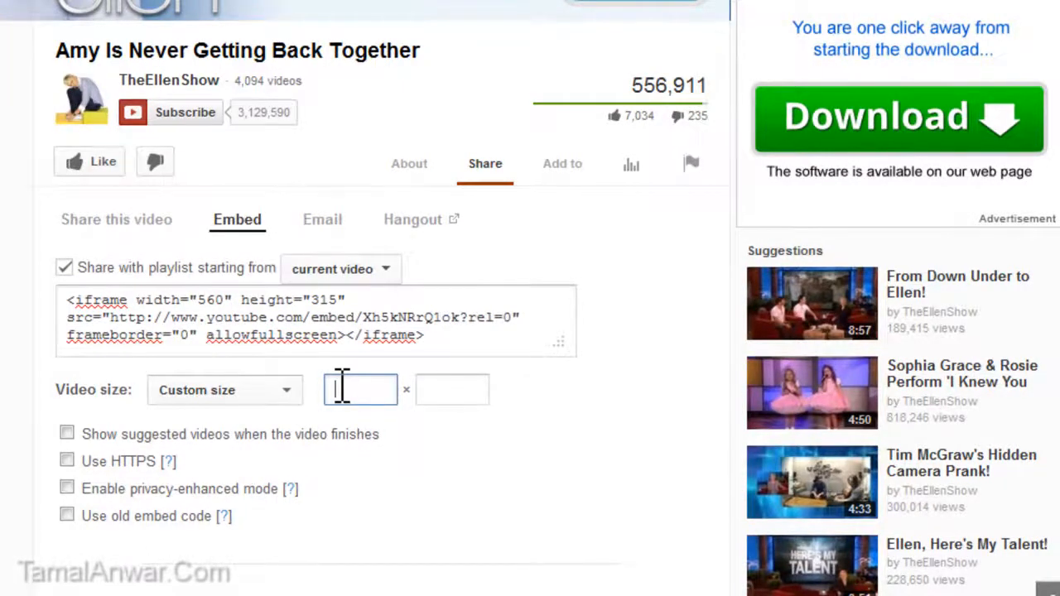
text(500)
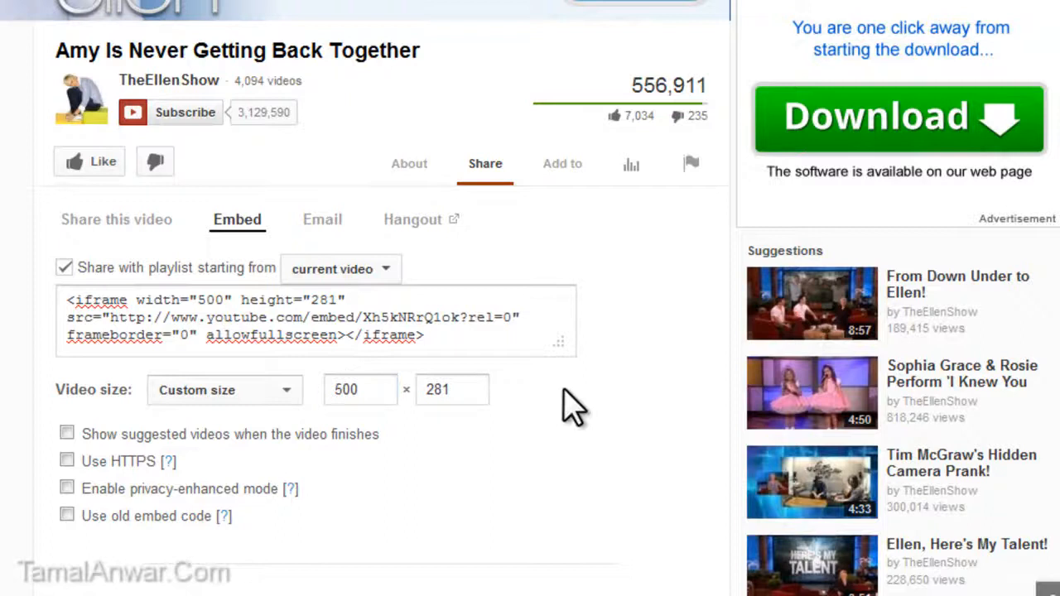
right_click(314, 318)
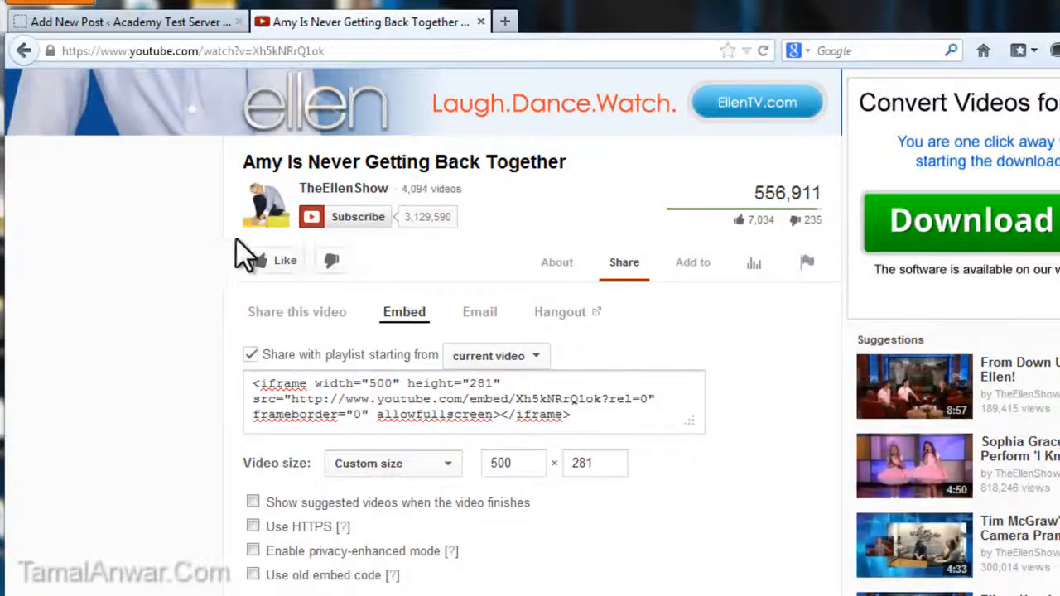
click(124, 21)
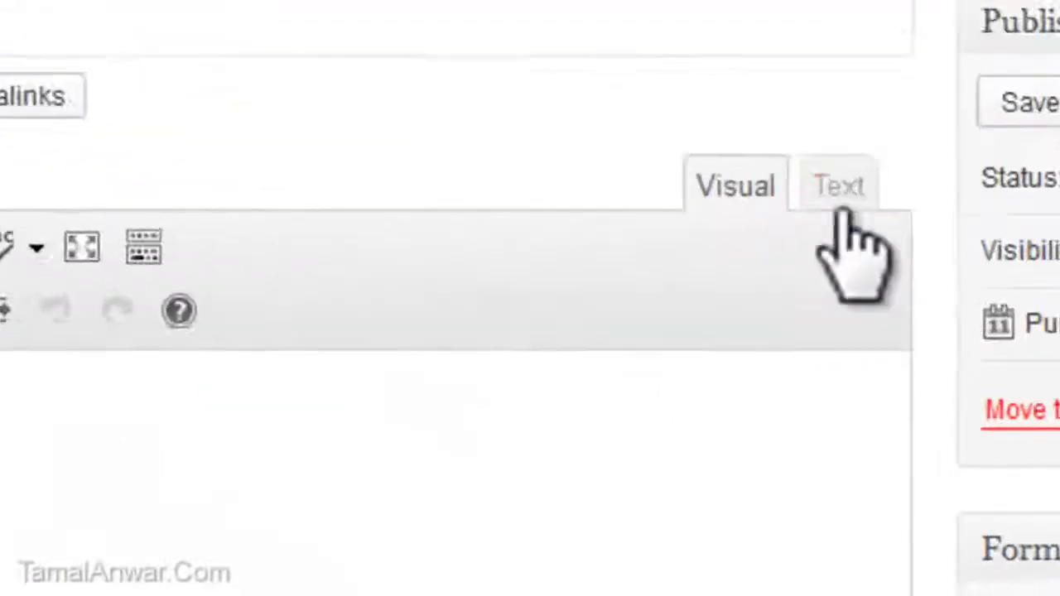
Step: Paste the 500 × 281 iframe code into the post body, view it in Visual mode, and centre the video
right_click(149, 240)
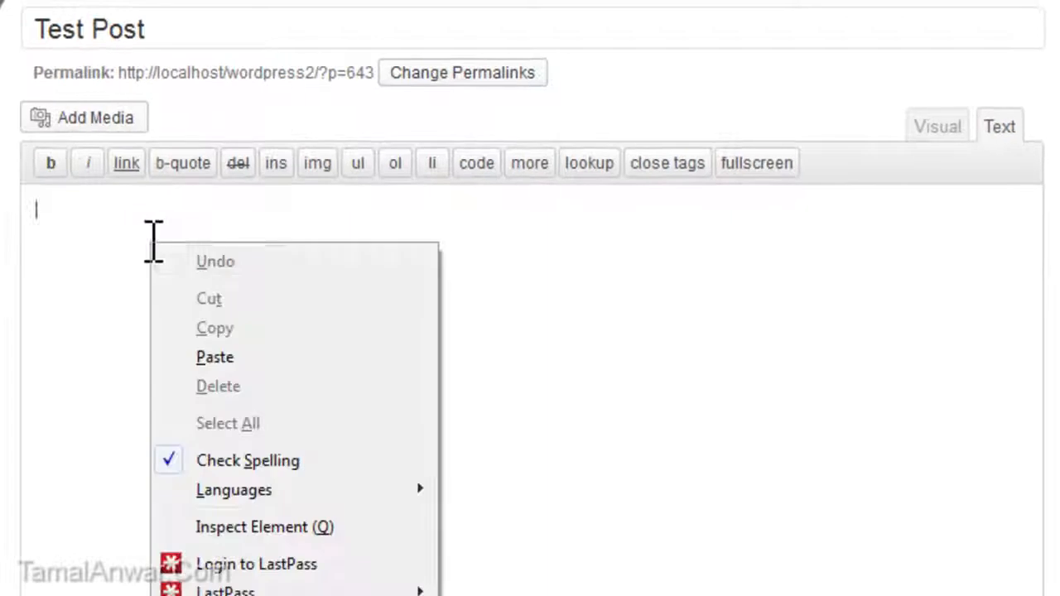
click(216, 358)
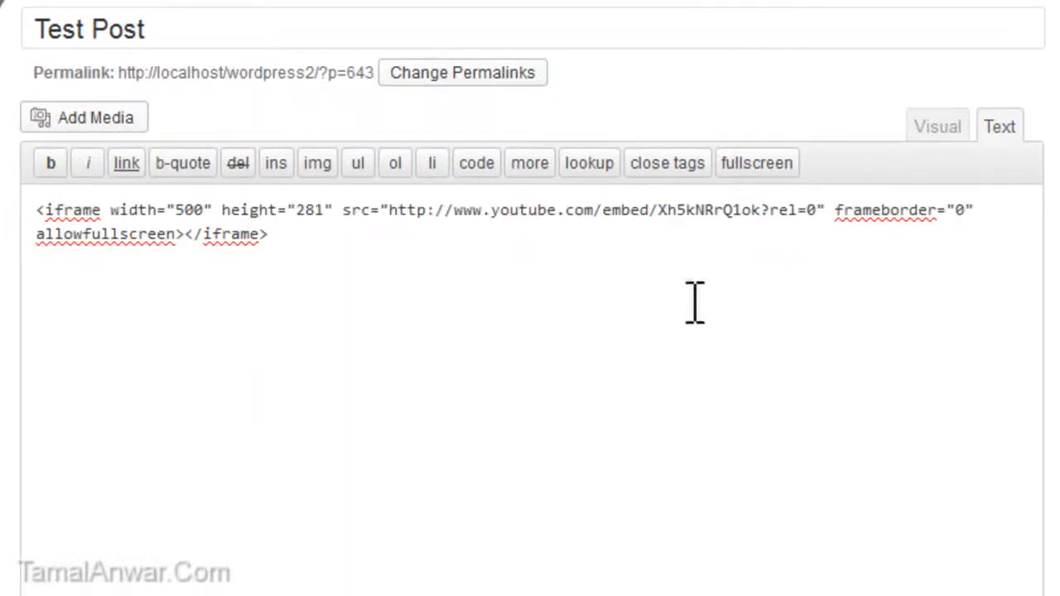
click(937, 126)
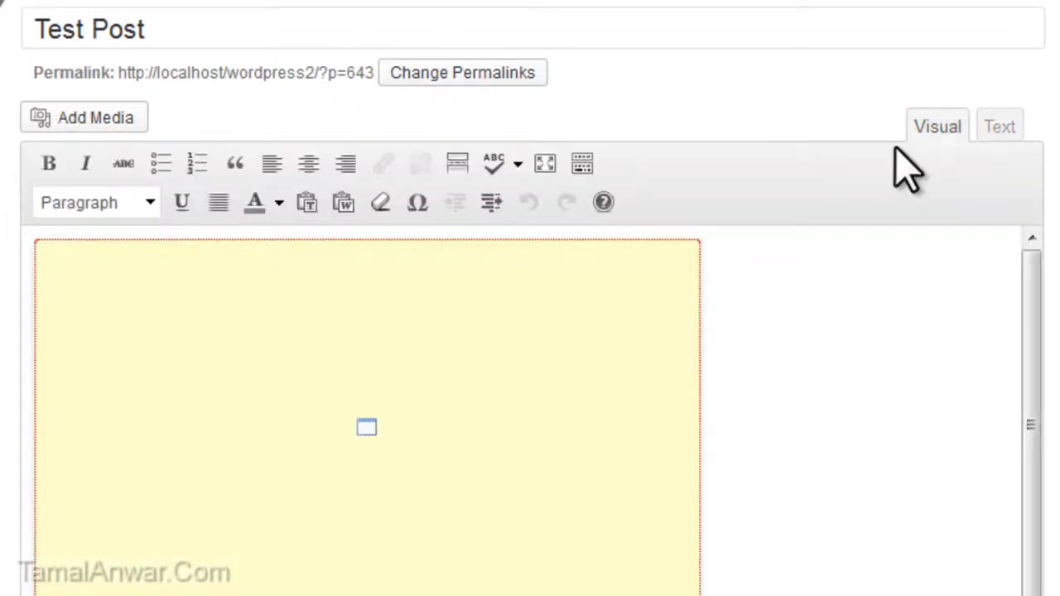
click(366, 427)
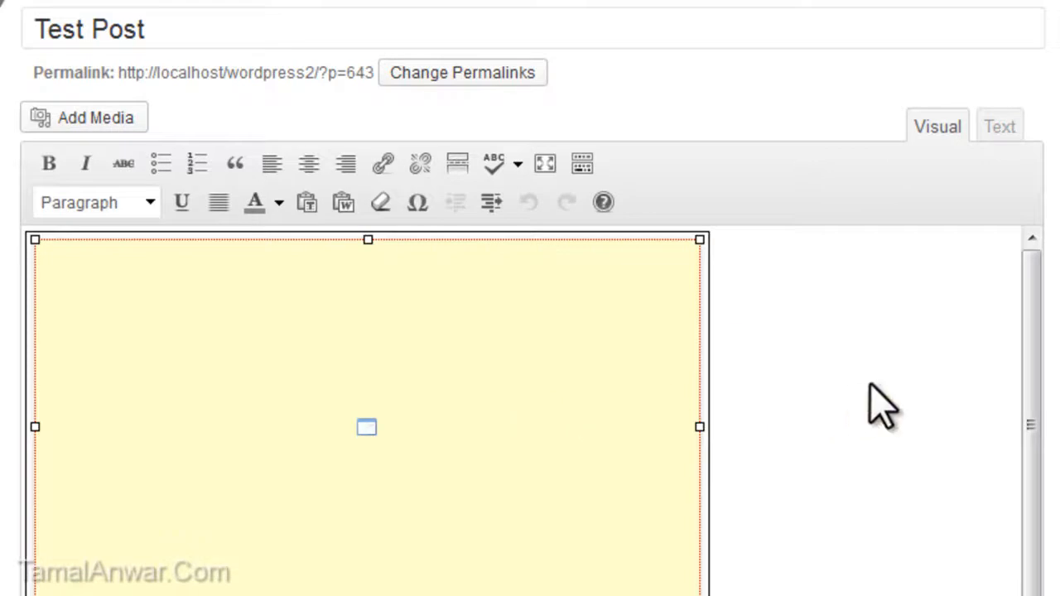
click(308, 164)
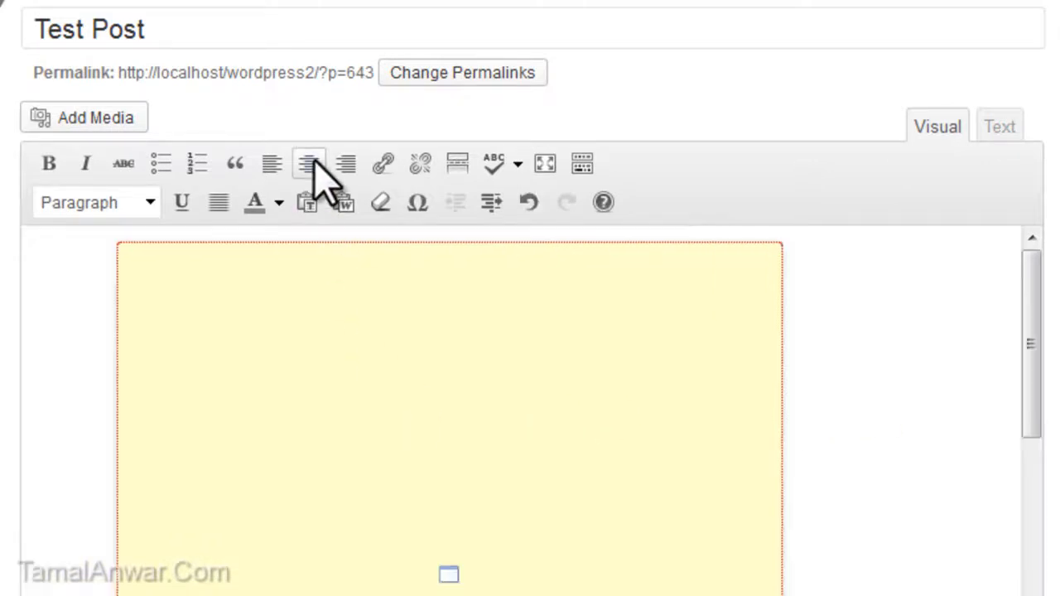
mouse_move(824, 450)
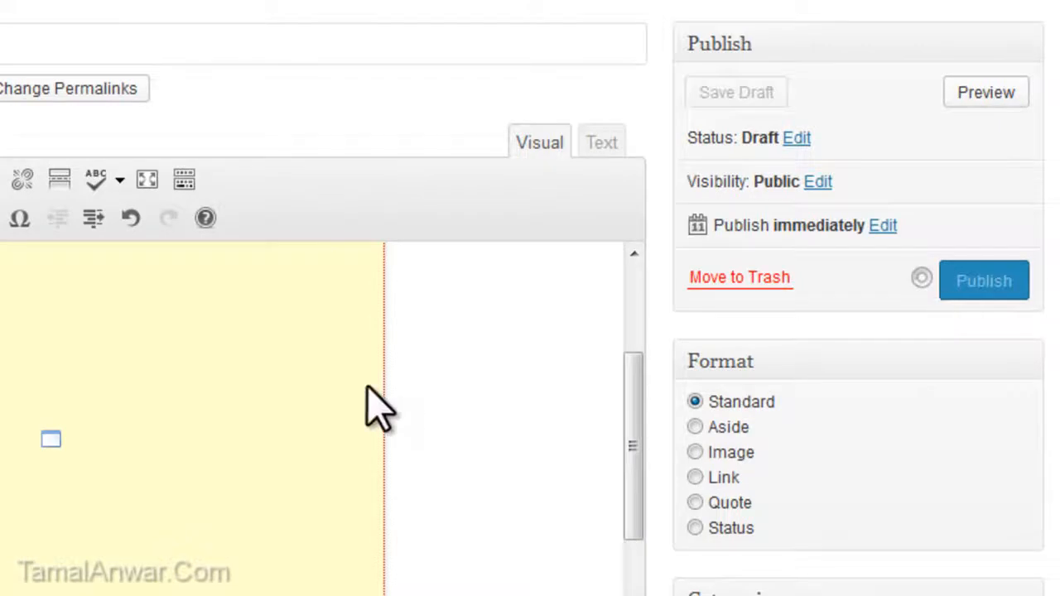
click(984, 280)
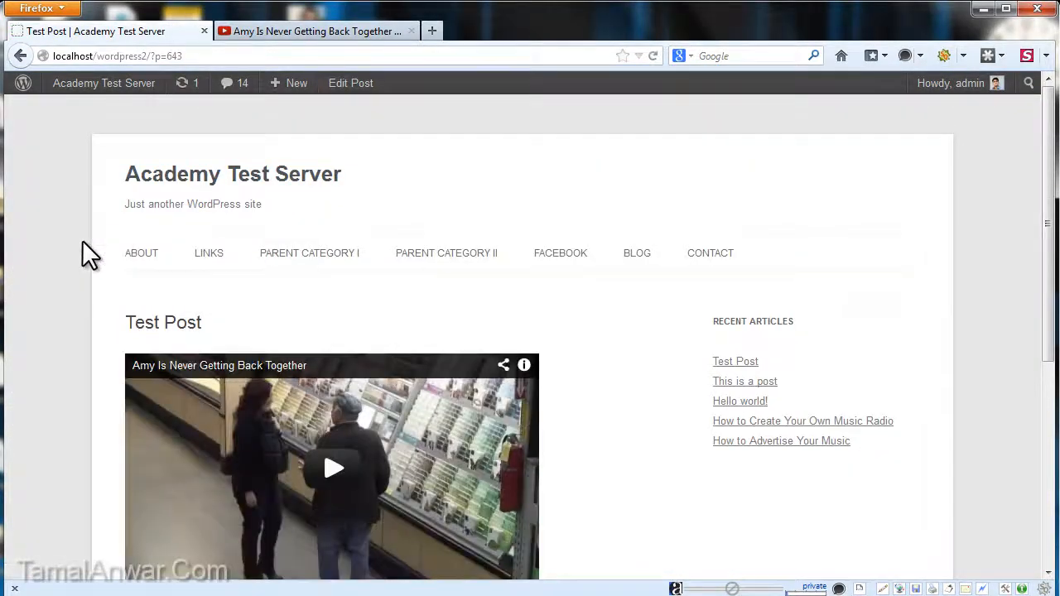
scroll(down, 3)
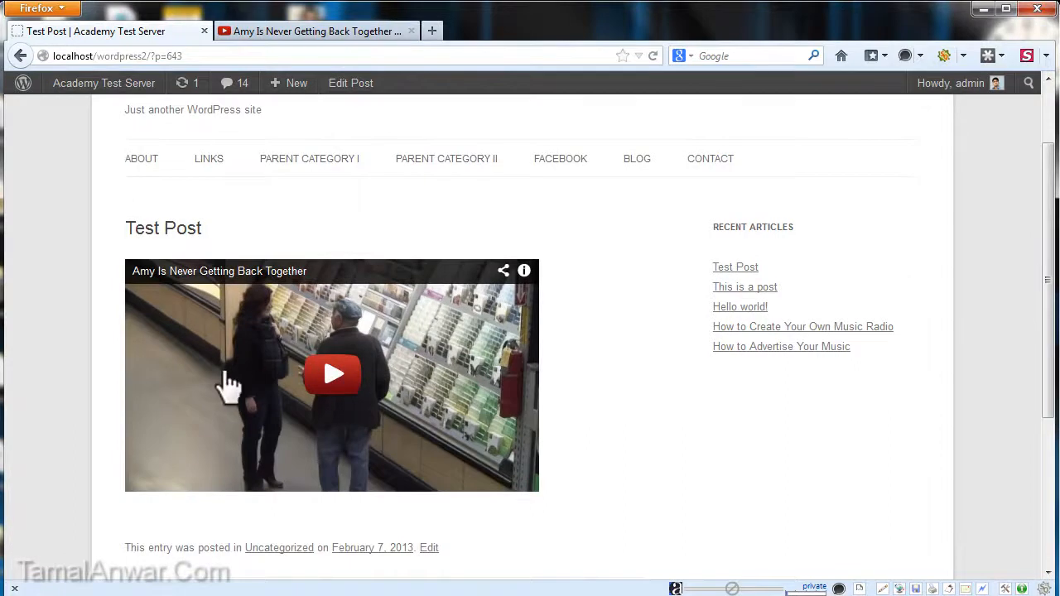
scroll(up, 3)
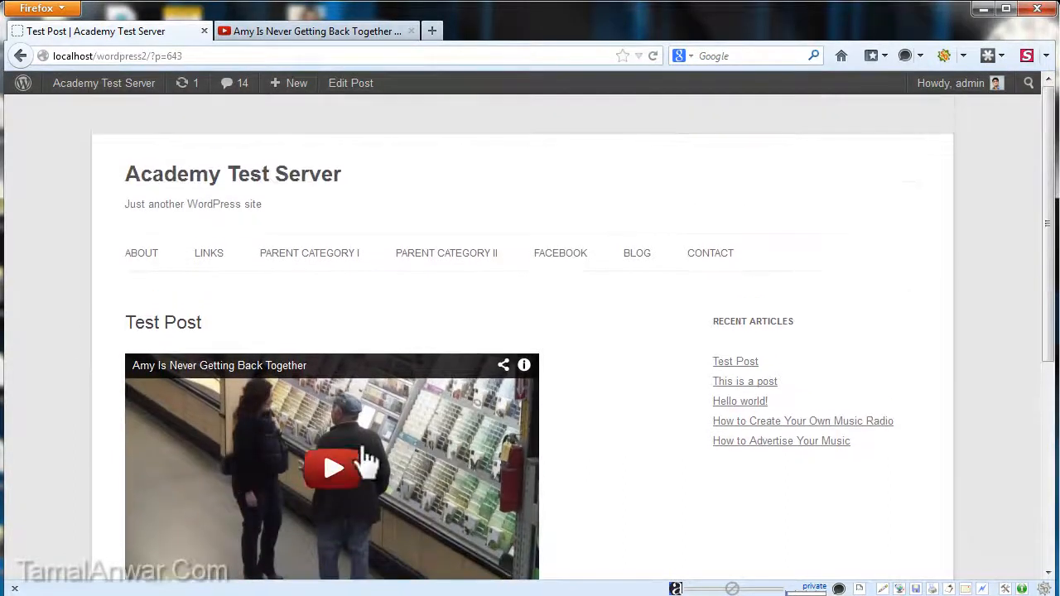
scroll(down, 3)
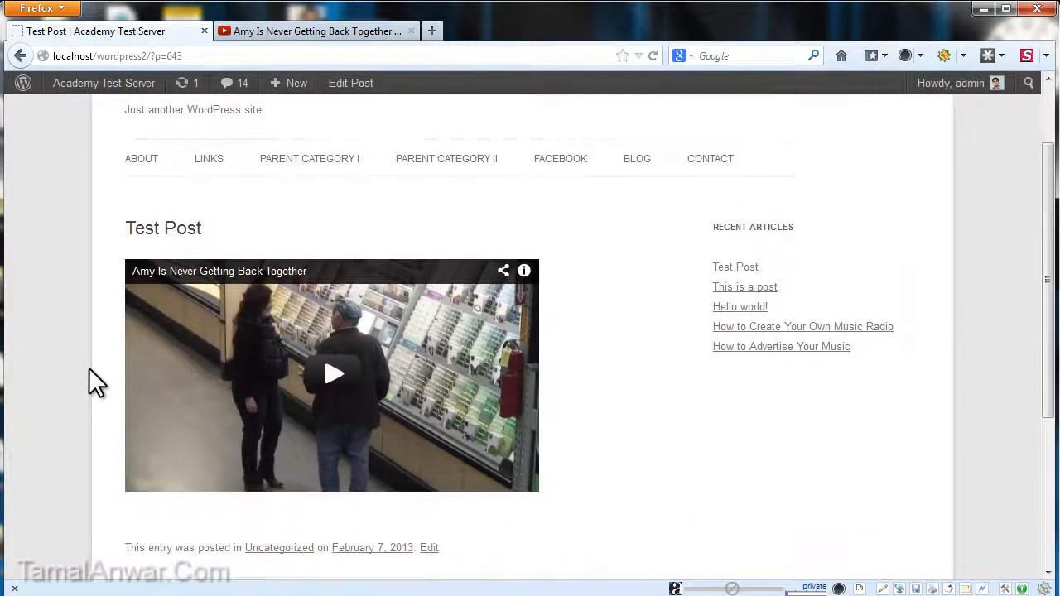
mouse_move(259, 346)
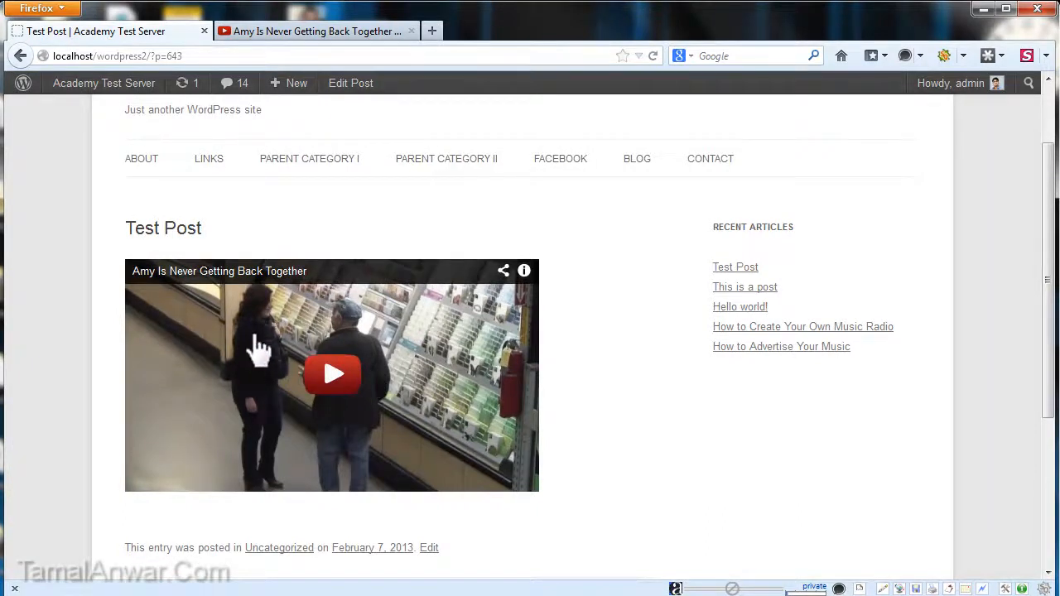
mouse_move(702, 340)
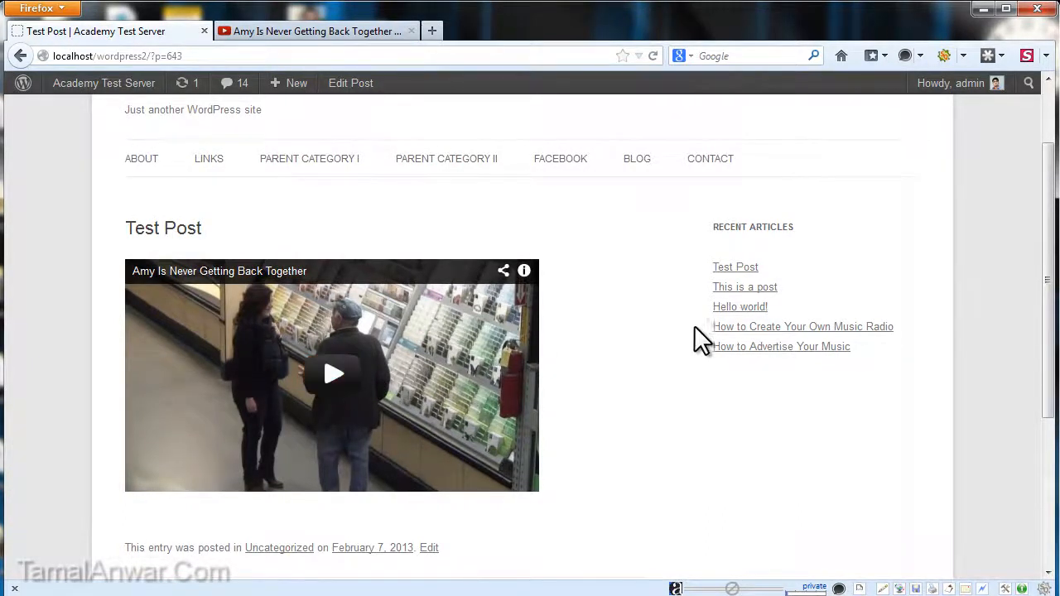
scroll(up, 3)
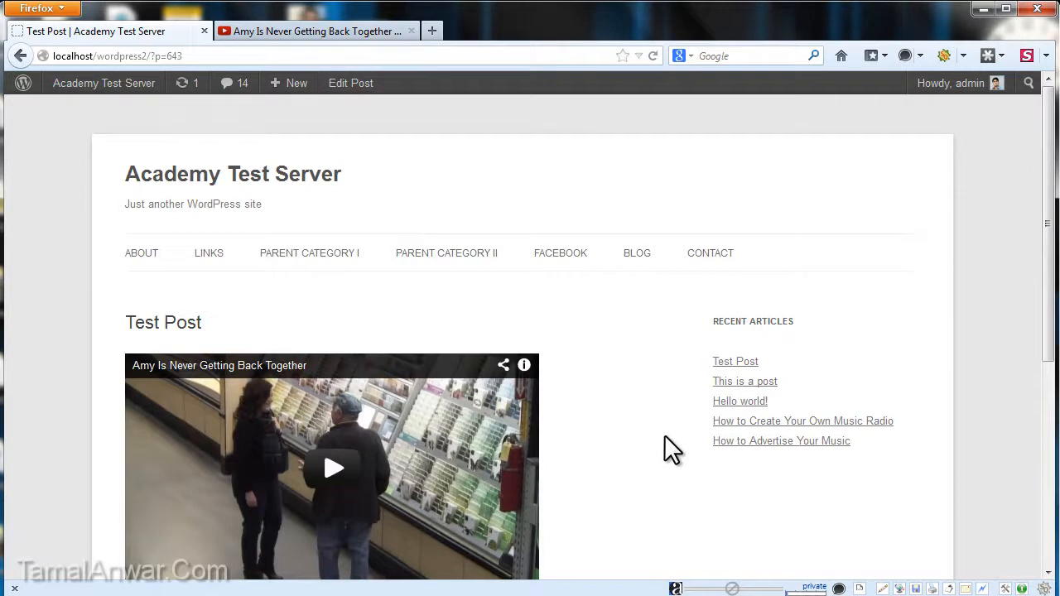
mouse_move(887, 439)
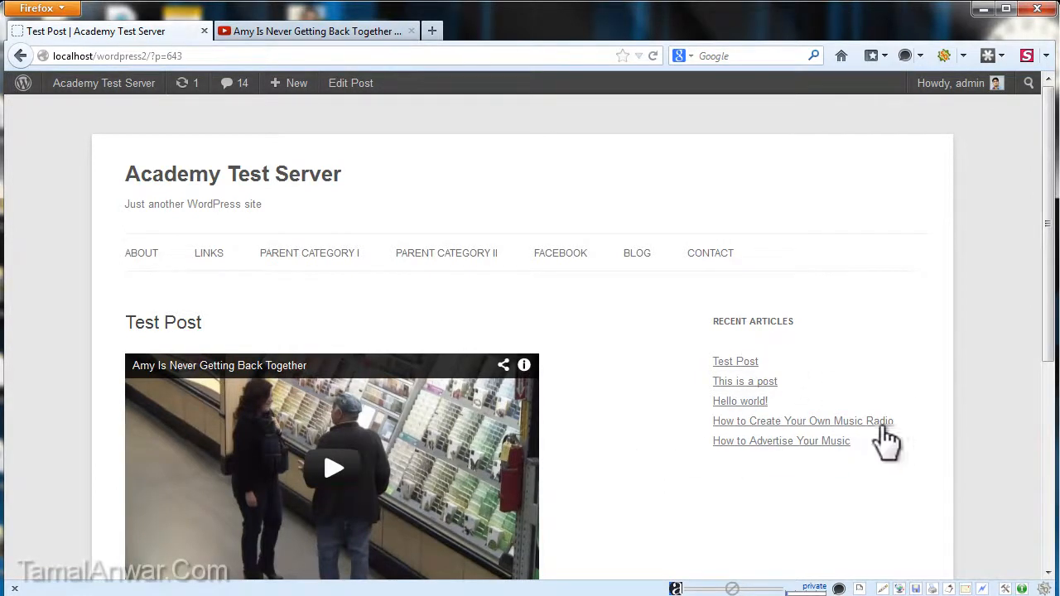
mouse_move(748, 346)
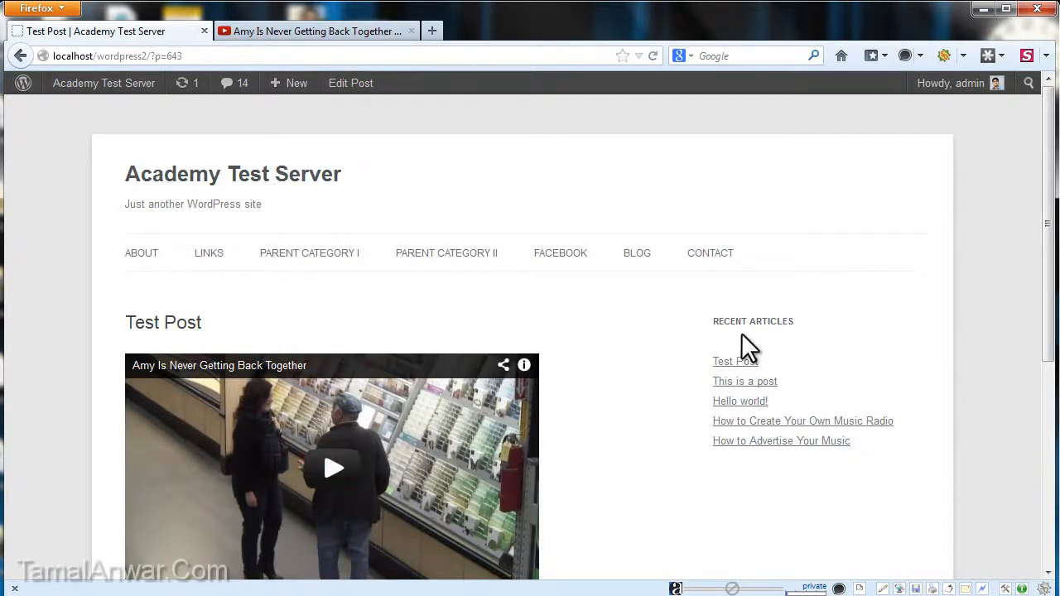
Step: Change the YouTube embed width to 300 (height 169), copy the code, and return to the post
click(314, 30)
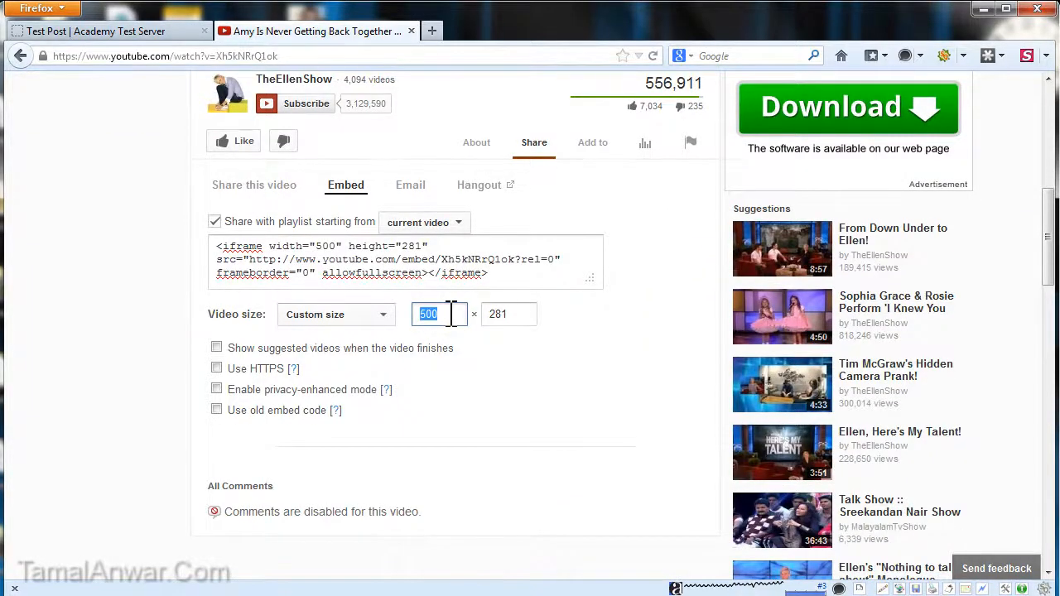
text(3)
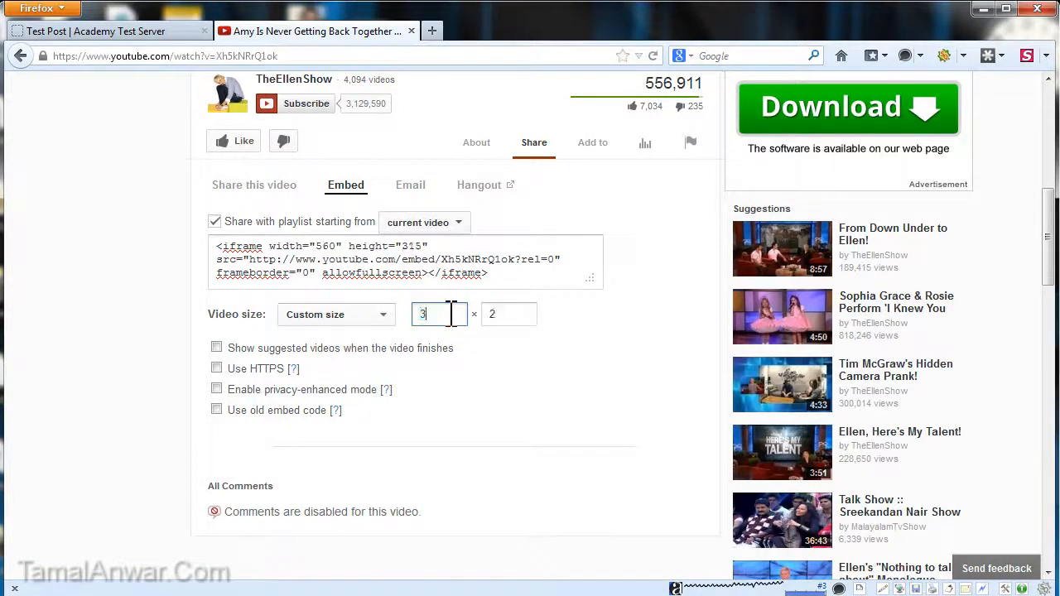
text(00)
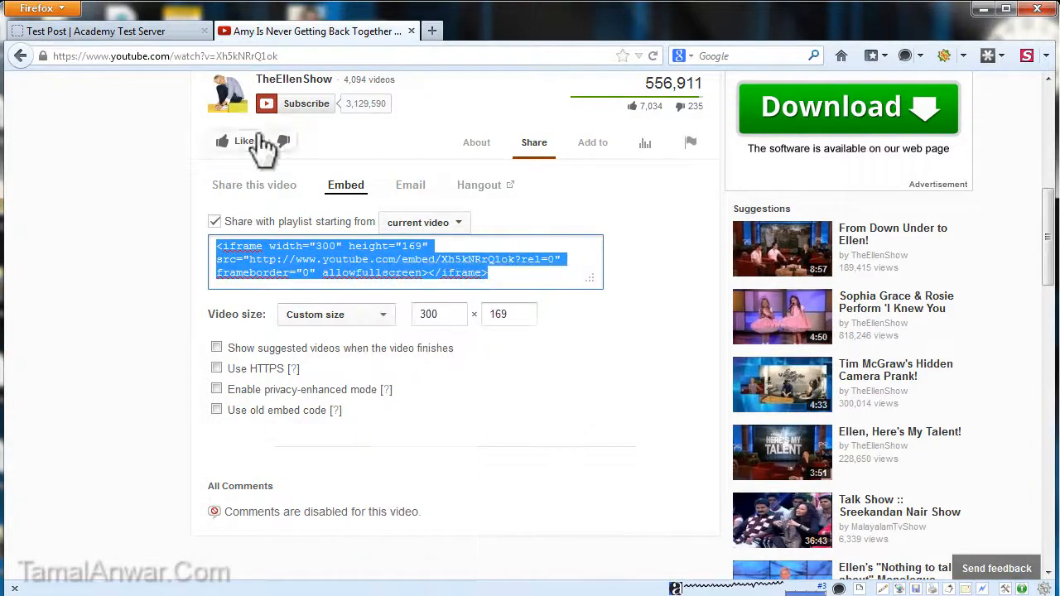
click(99, 30)
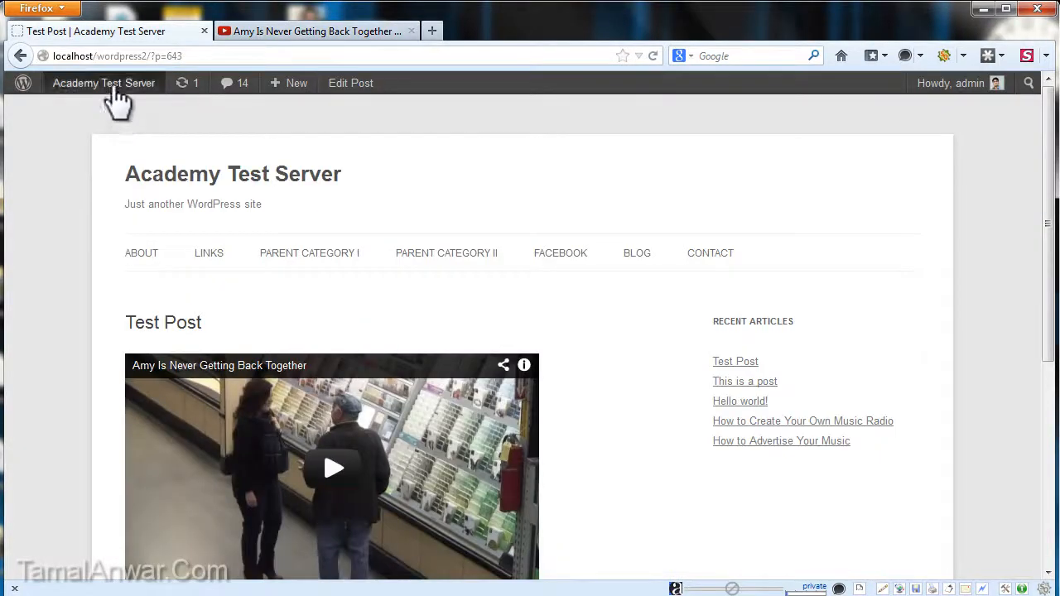
Step: Paste the 300 × 169 embed code into the sidebar Text widget, save it, and view the site home page
click(73, 176)
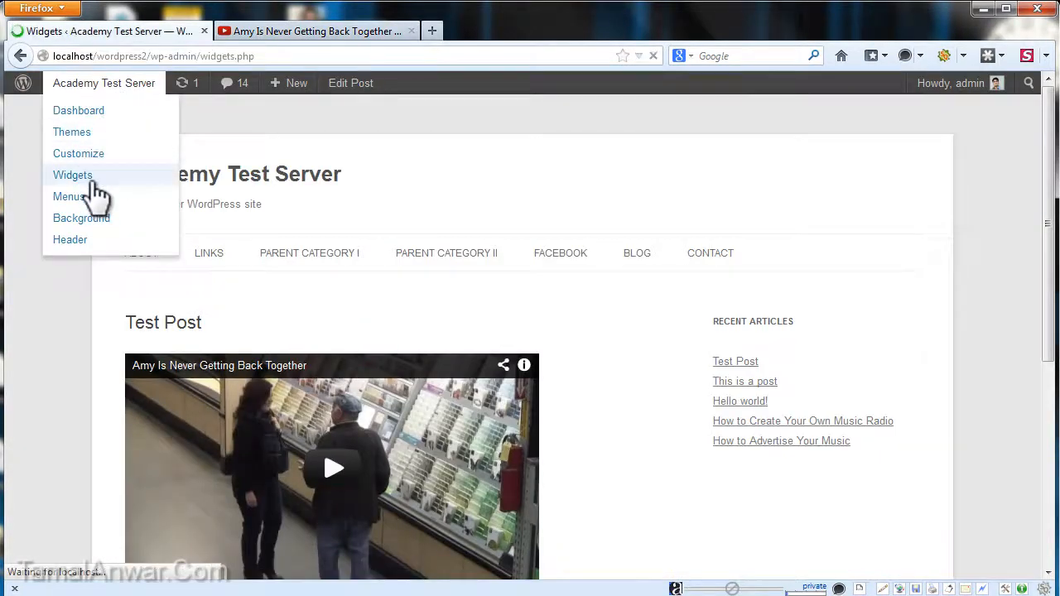
click(73, 175)
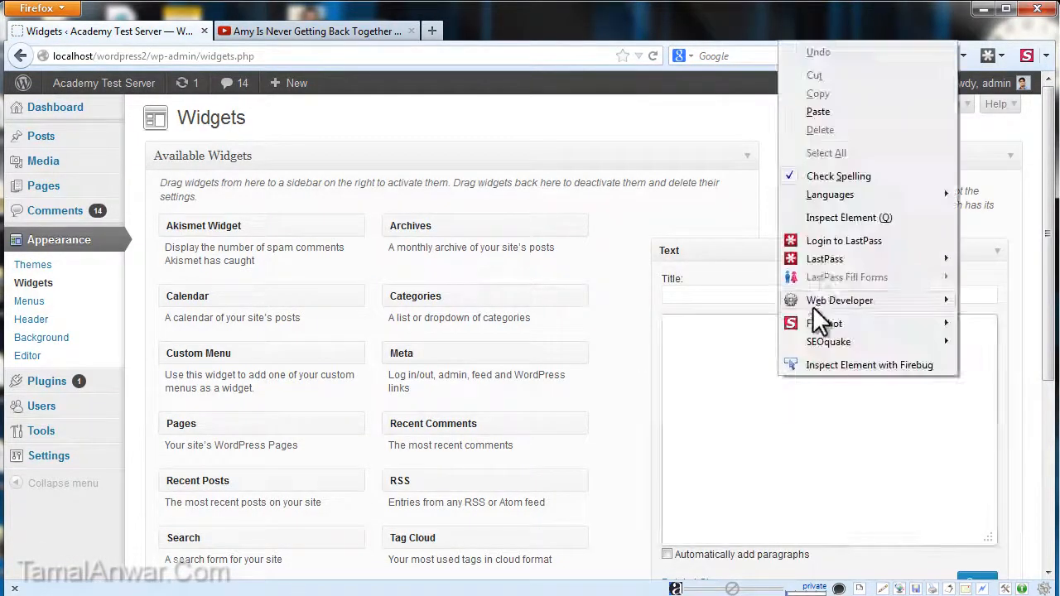
click(818, 111)
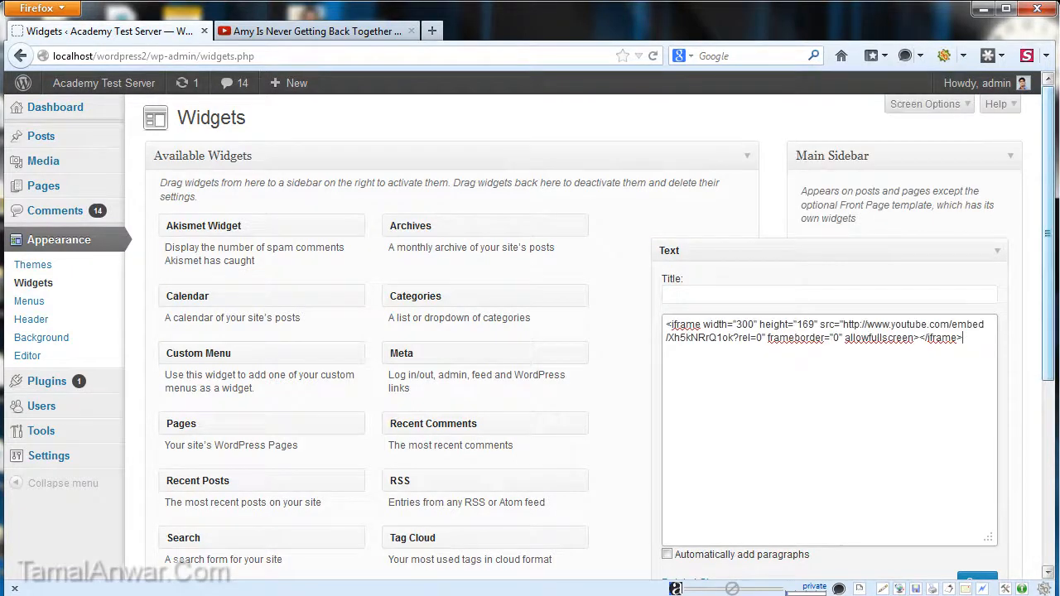
scroll(down, 3)
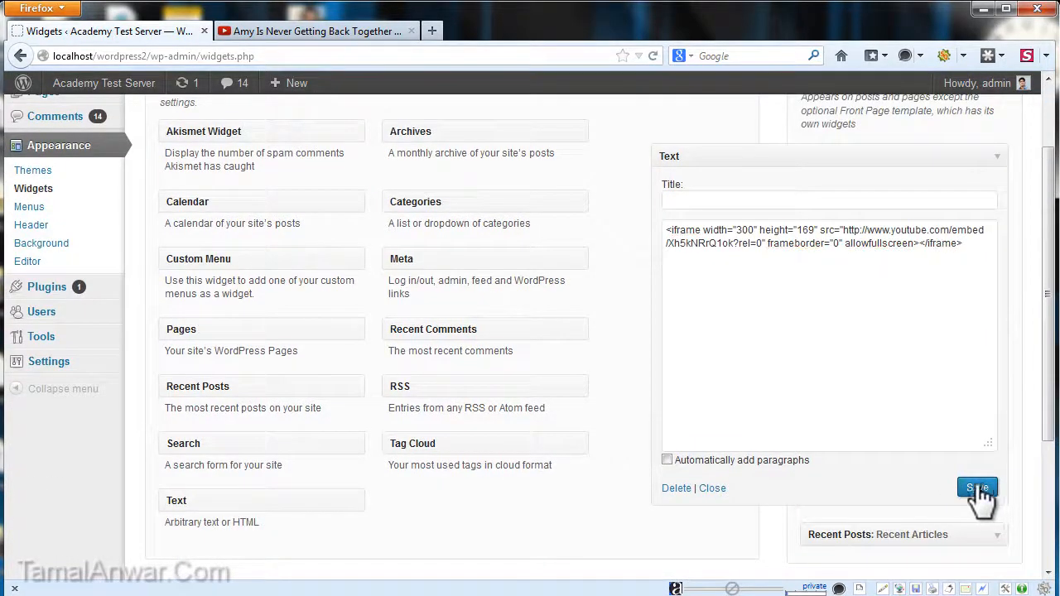
mouse_move(98, 116)
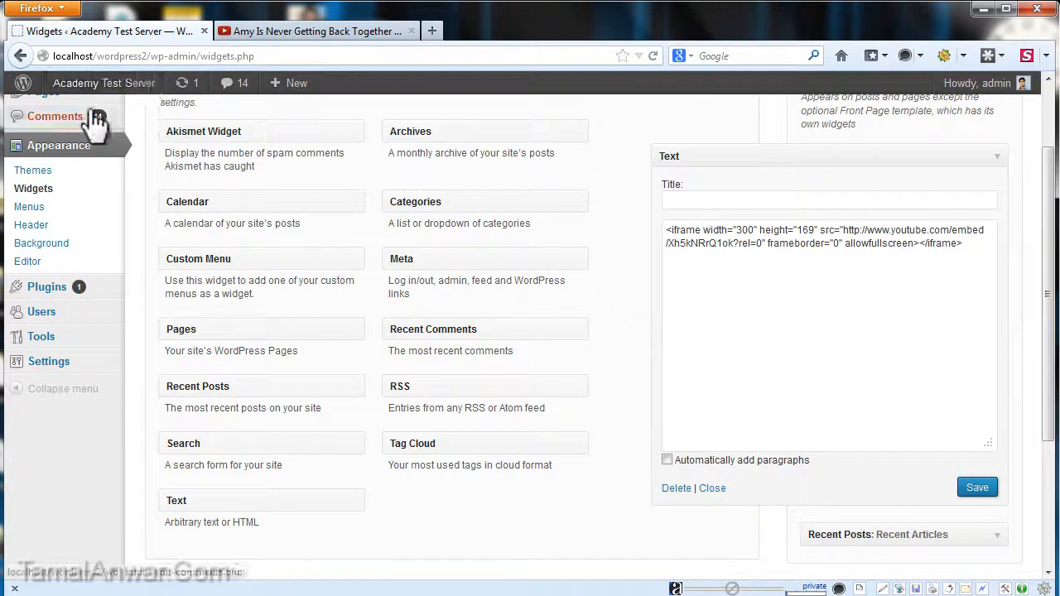
click(103, 83)
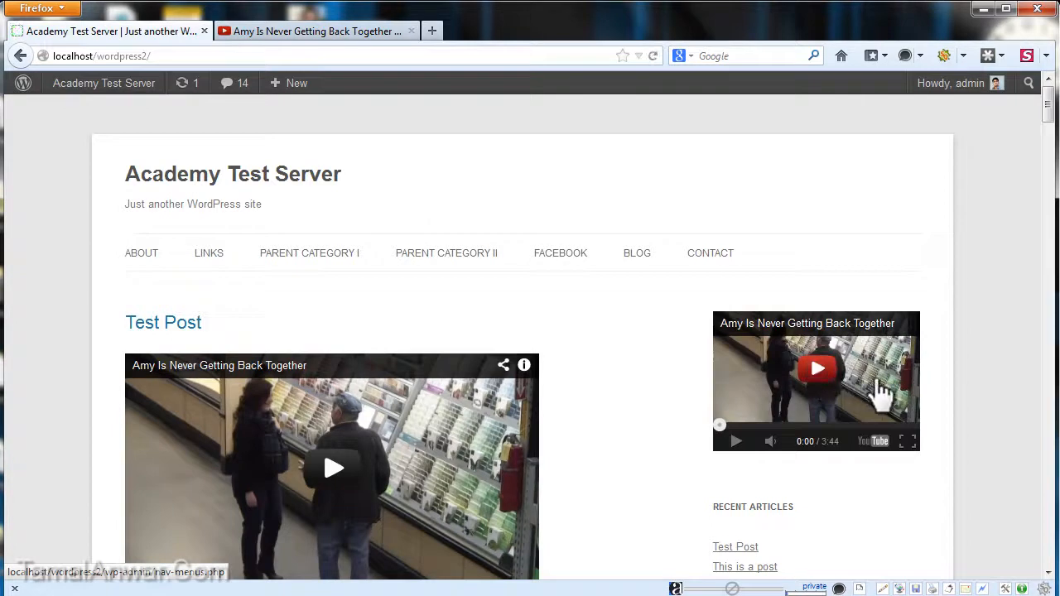
Step: Scroll the home page to confirm the small video in the sidebar above Recent Articles
scroll(down, 3)
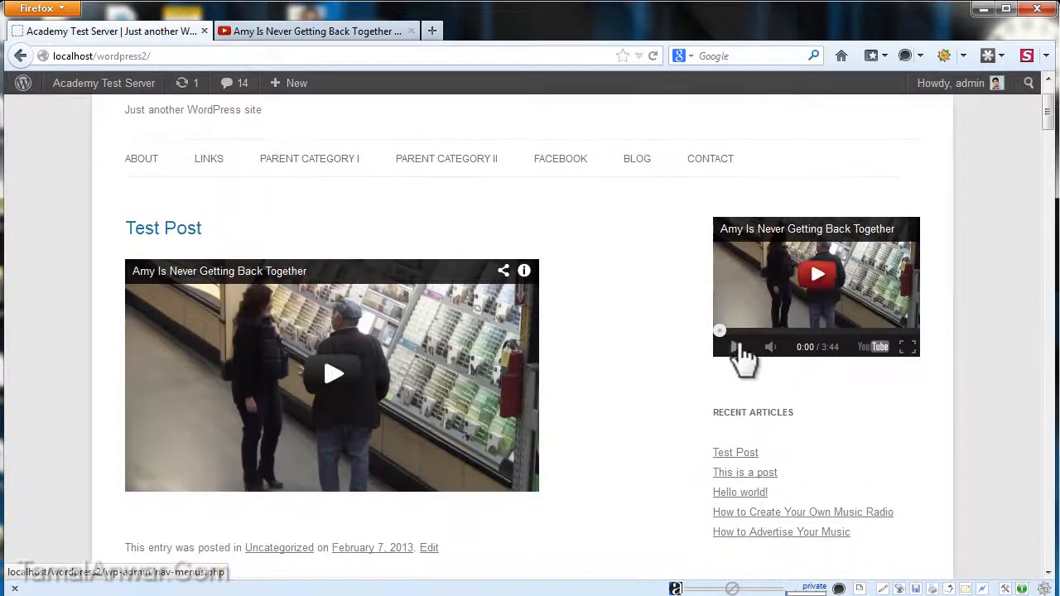
mouse_move(219, 389)
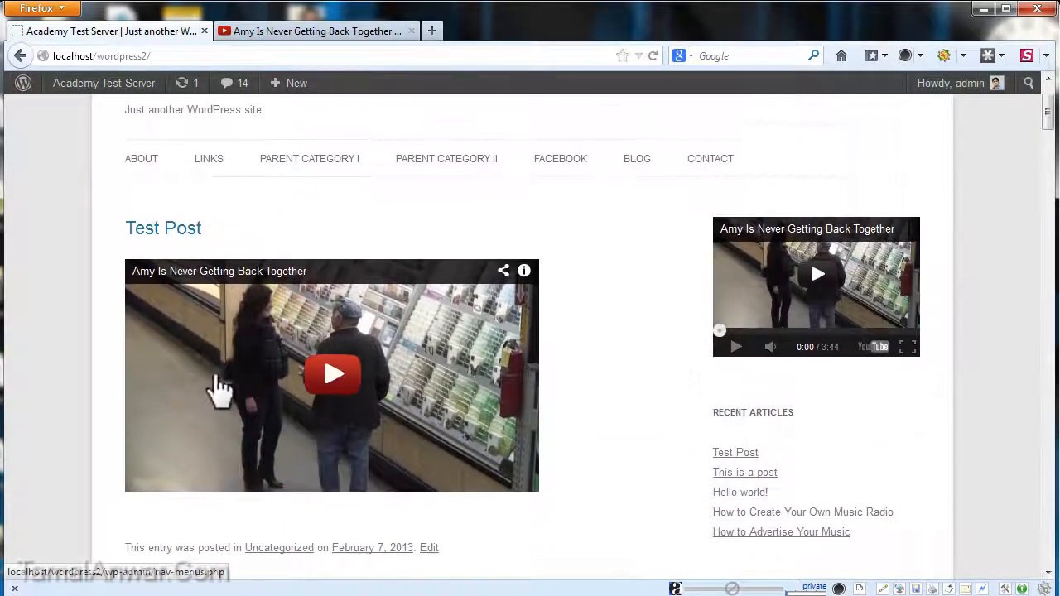
mouse_move(156, 334)
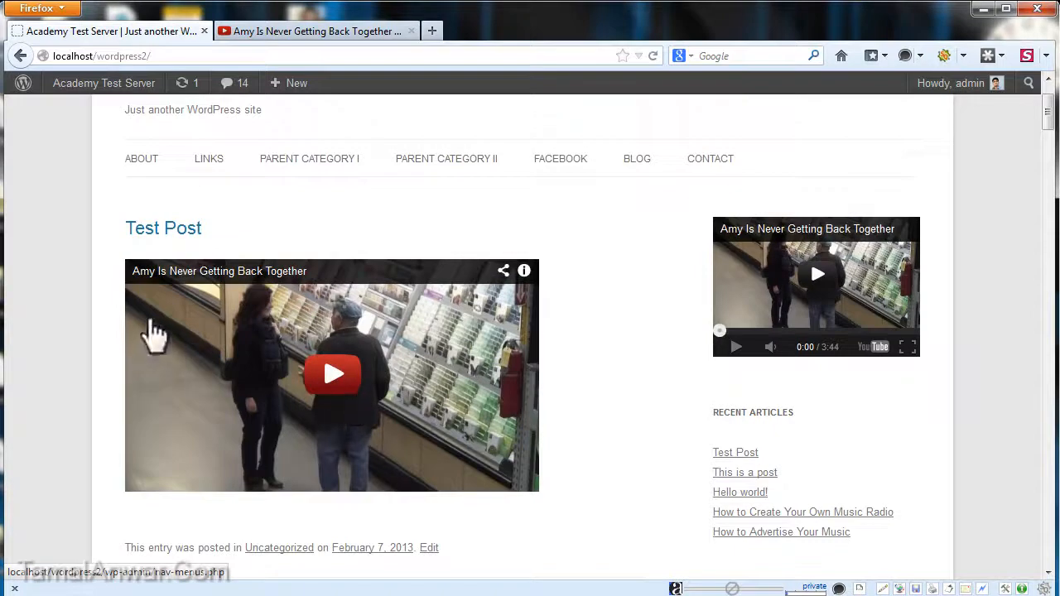
mouse_move(331, 364)
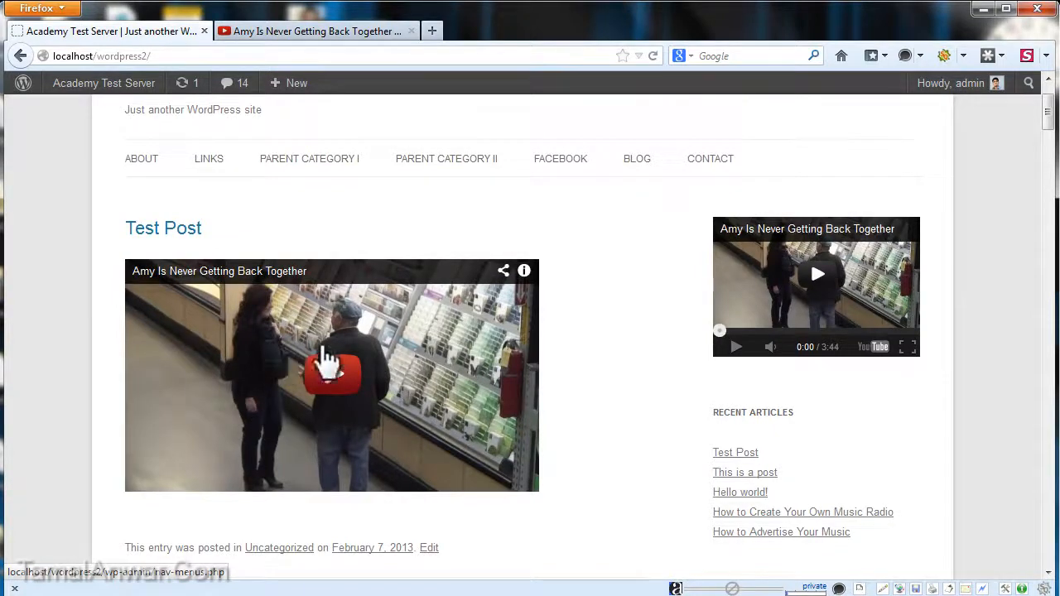
mouse_move(417, 255)
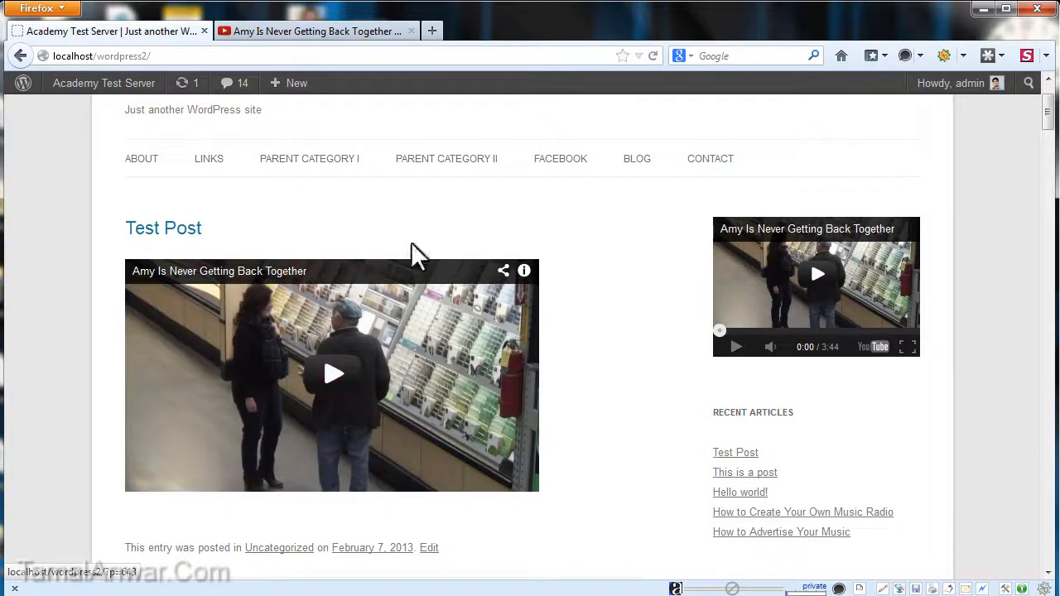
mouse_move(646, 324)
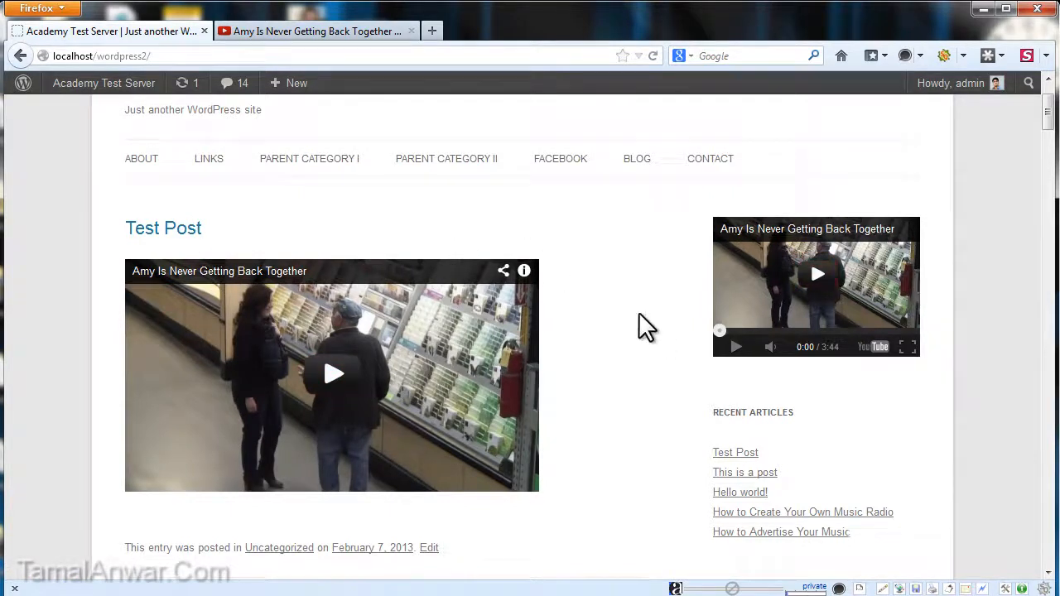
mouse_move(247, 358)
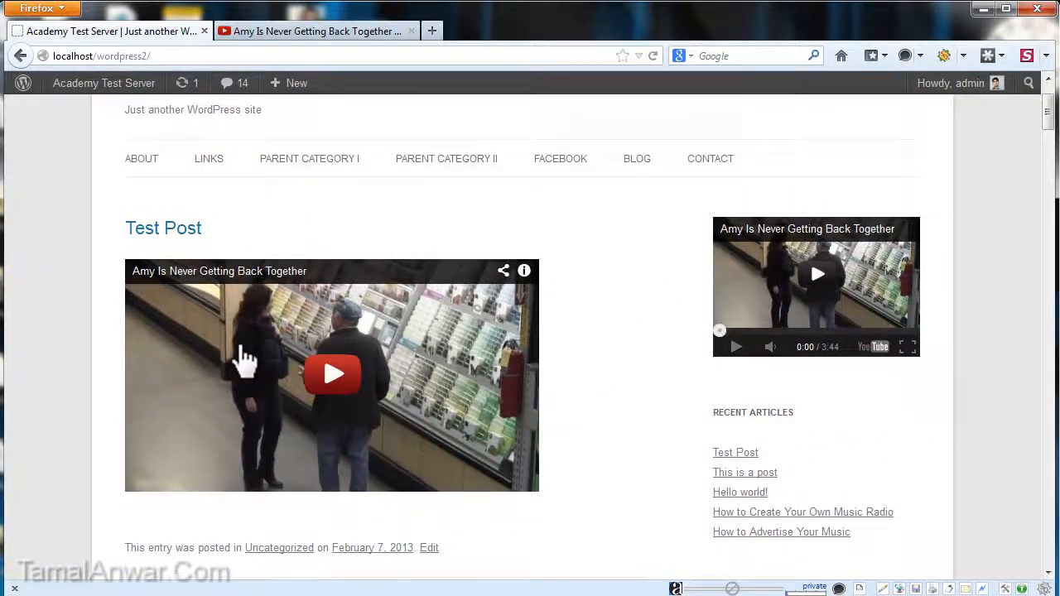